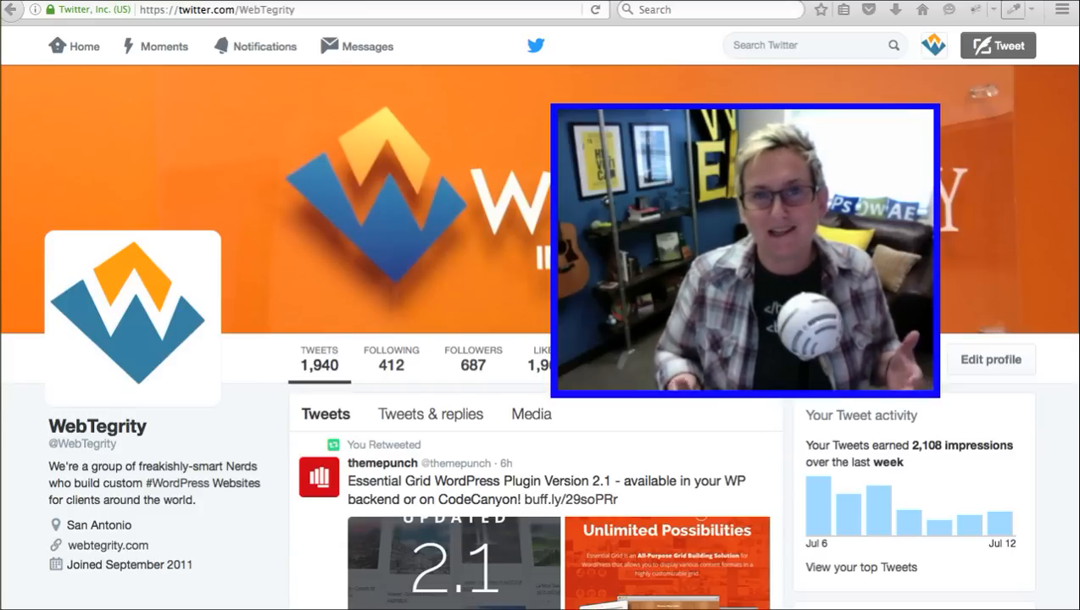
pyautogui.moveTo(771, 388)
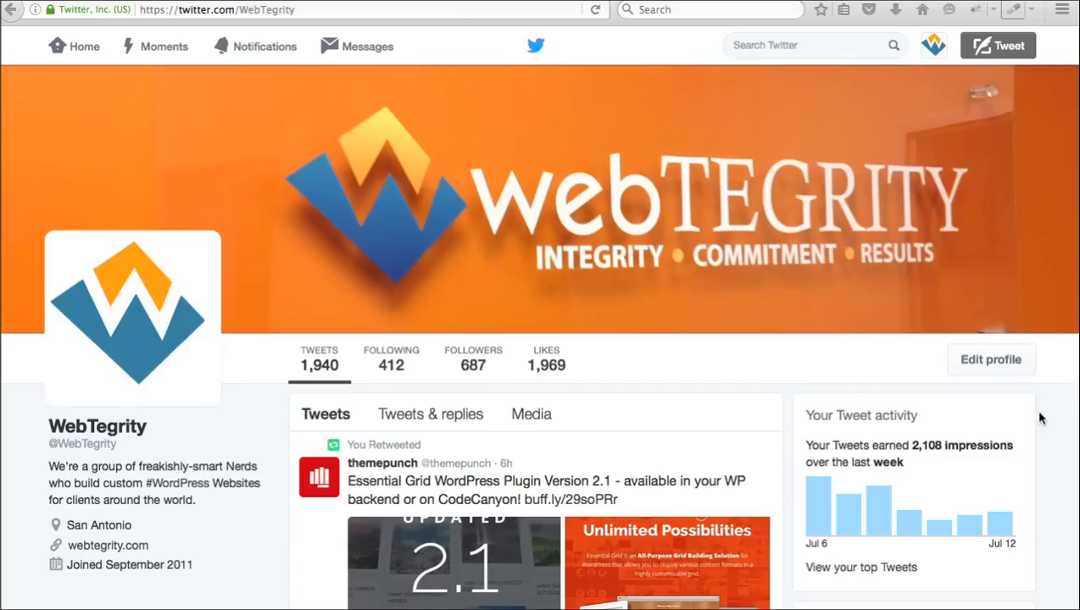
pyautogui.moveTo(319, 380)
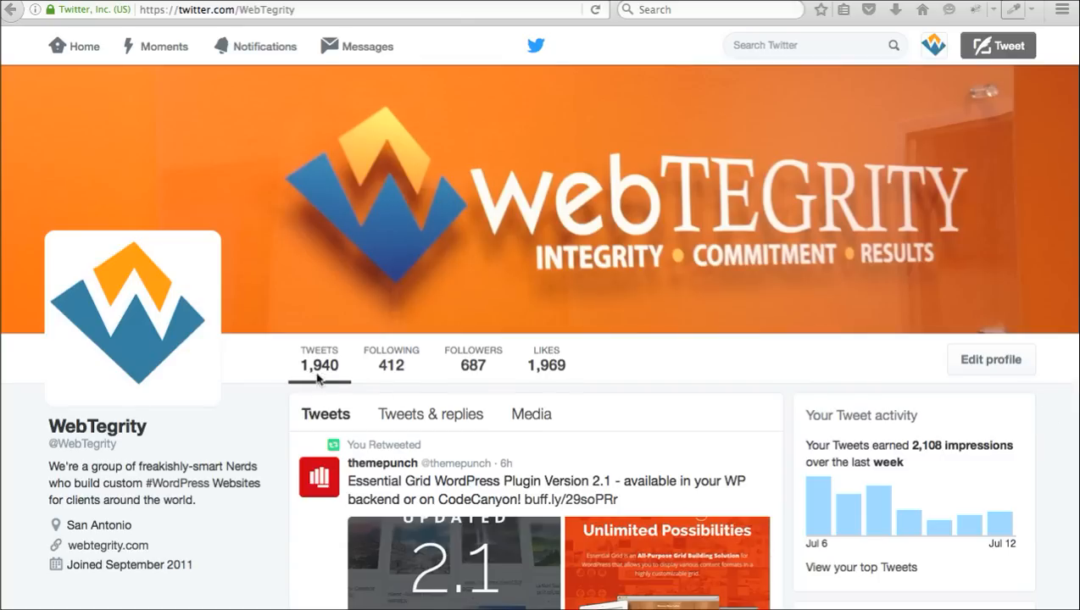
pyautogui.moveTo(343, 375)
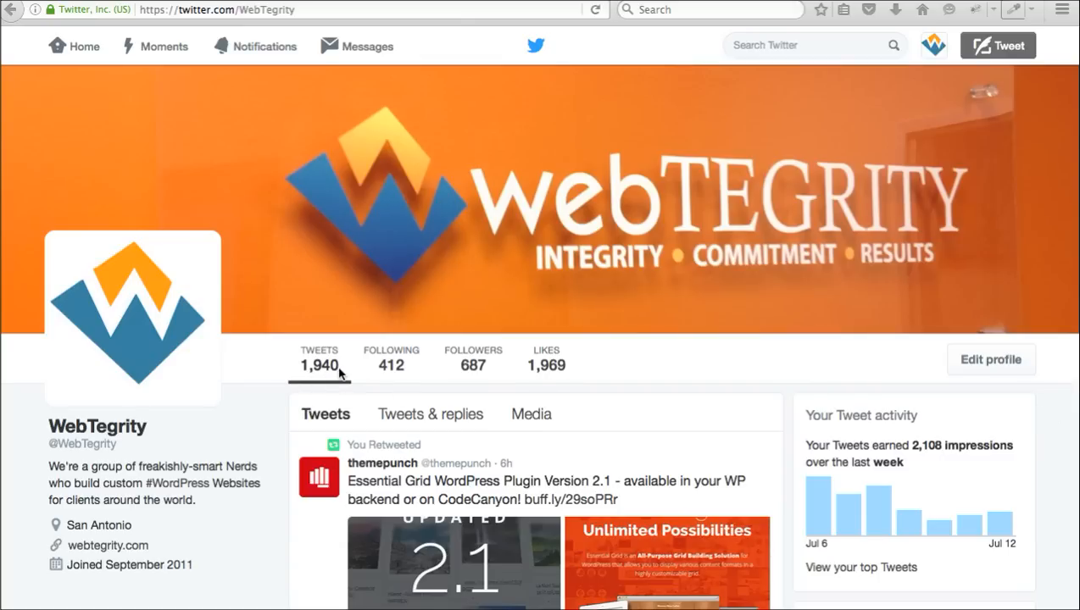
pyautogui.moveTo(458, 373)
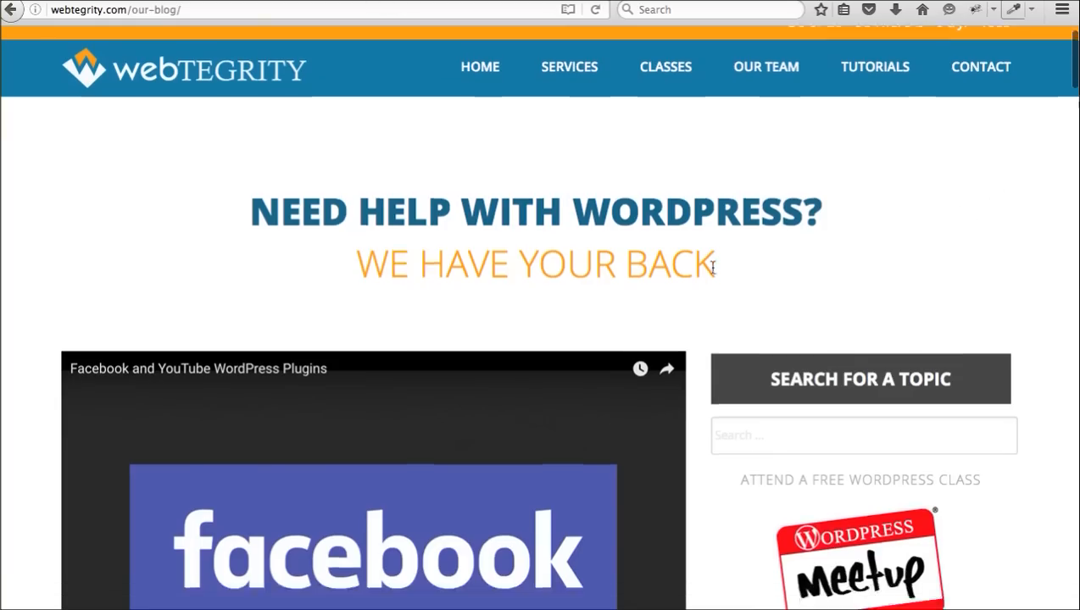
pyautogui.scroll(-3)
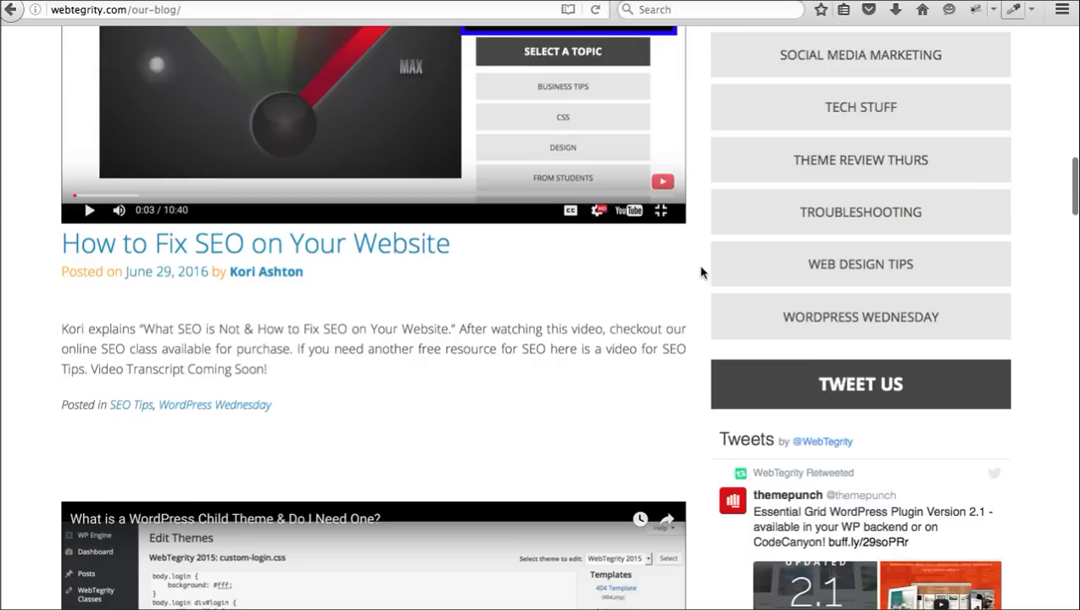
pyautogui.scroll(-3)
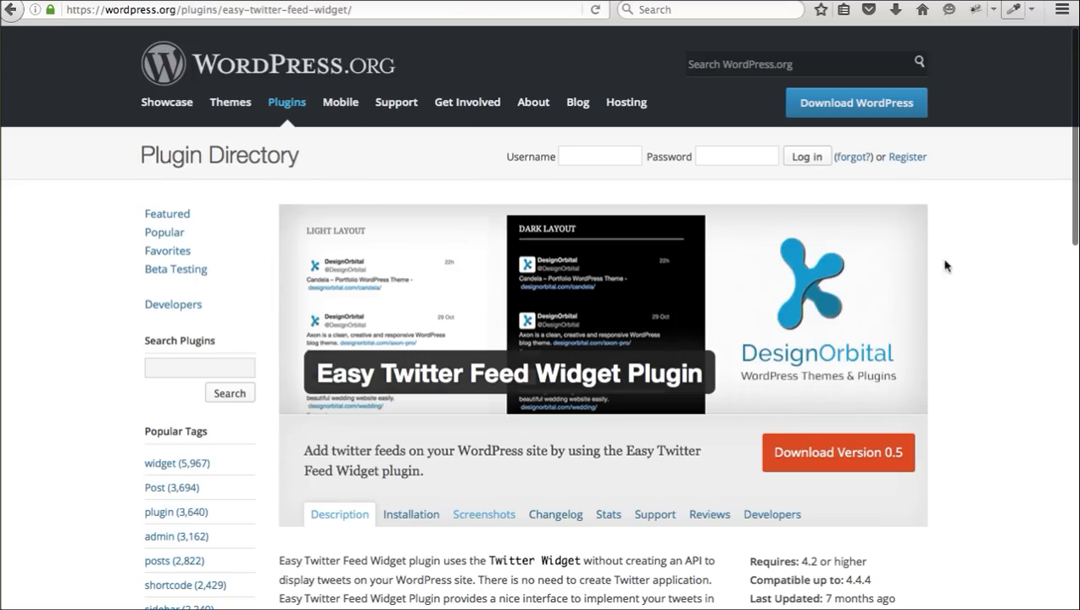
pyautogui.moveTo(974, 261)
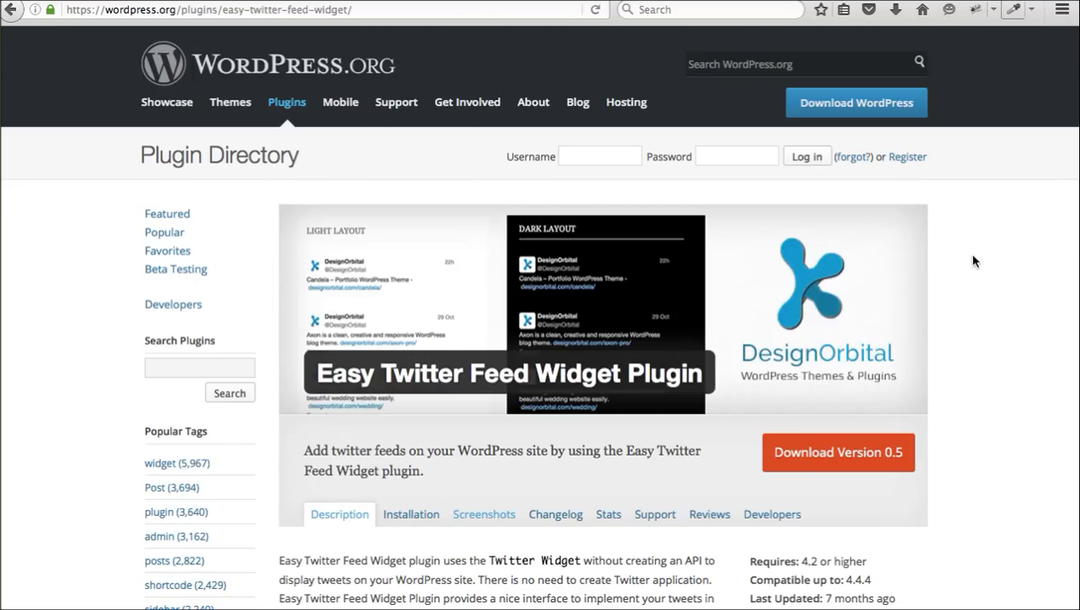
# Bring up the Screenshots section of the Easy Twitter Feed Widget plugin page
pyautogui.scroll(-3)
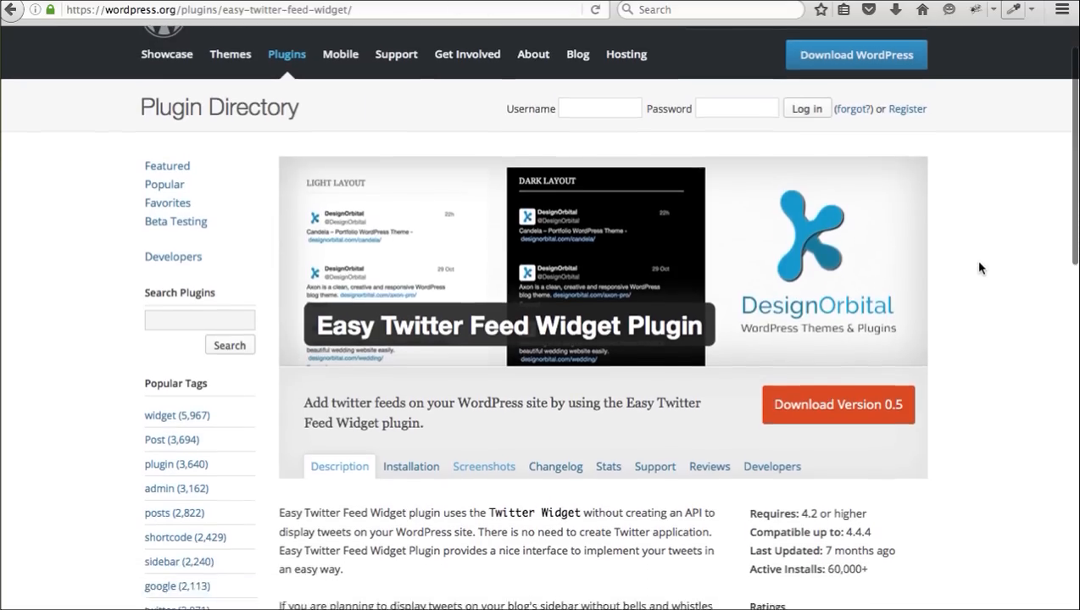
pyautogui.scroll(-3)
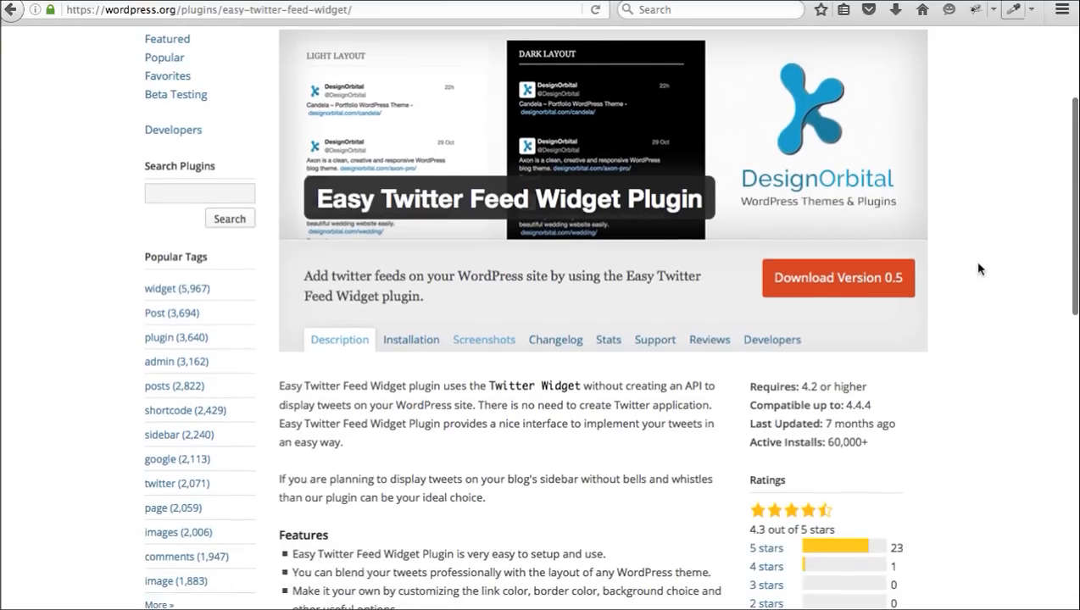
pyautogui.click(483, 339)
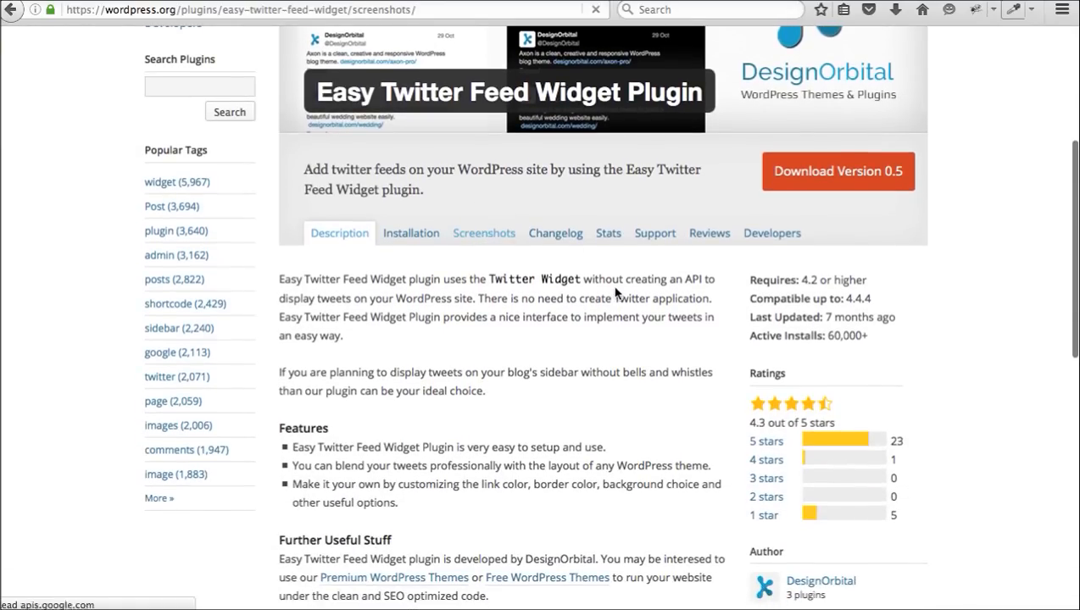
# Browse the widget settings screenshots down to the Light vs Dark Layout image and its screenshot-4.jpg prompt
pyautogui.scroll(-3)
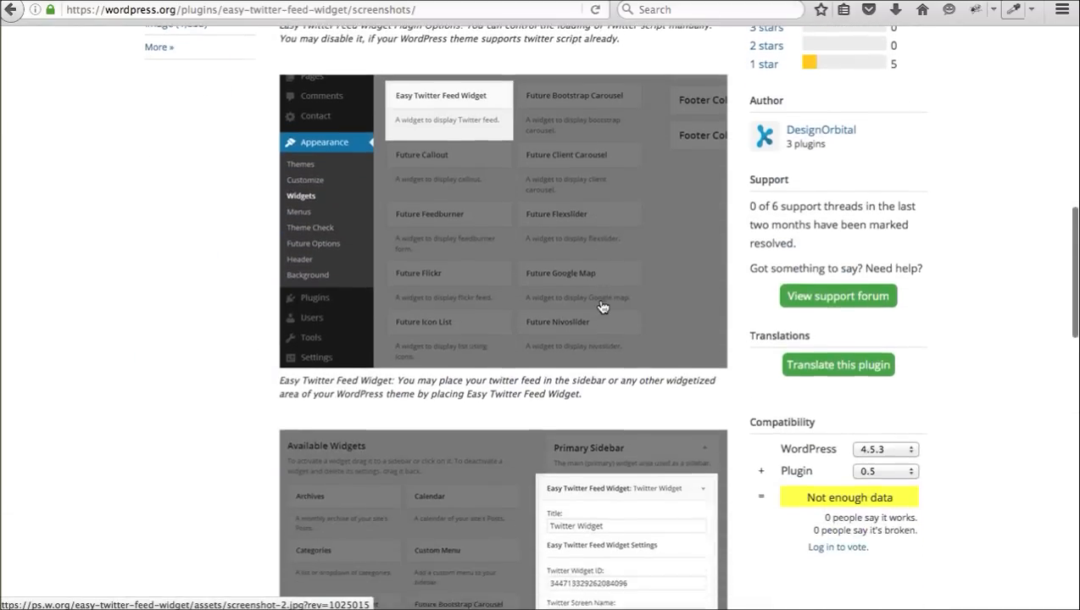
pyautogui.scroll(3)
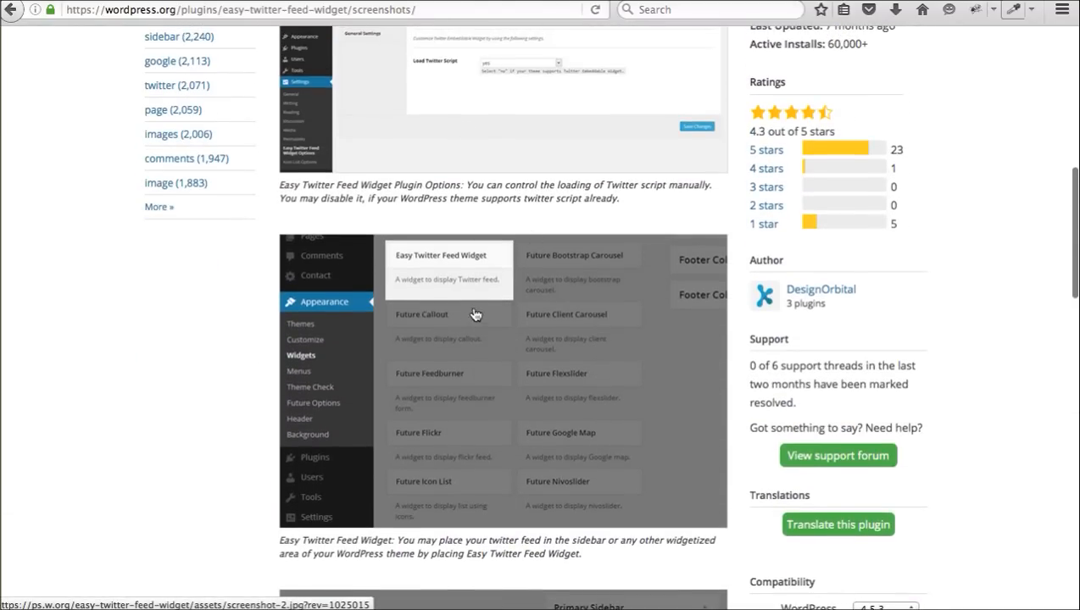
pyautogui.scroll(-3)
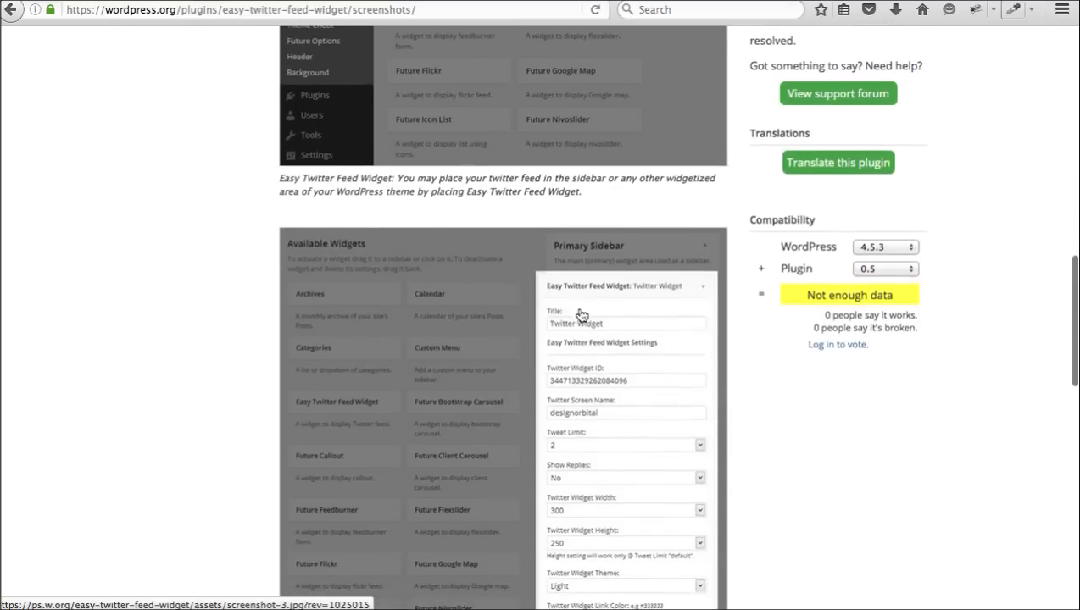
pyautogui.scroll(-3)
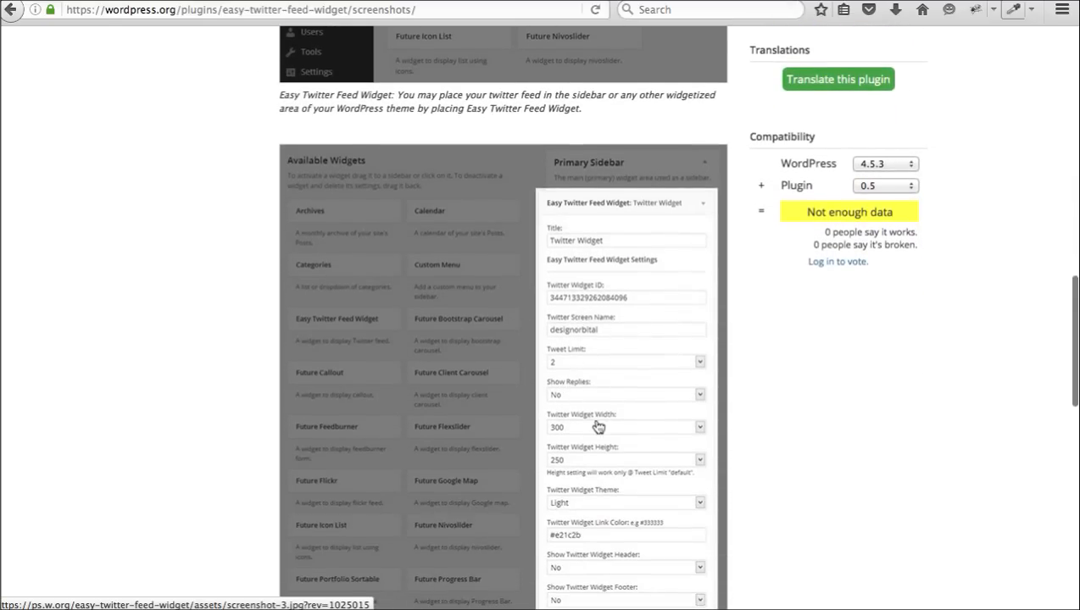
pyautogui.scroll(-3)
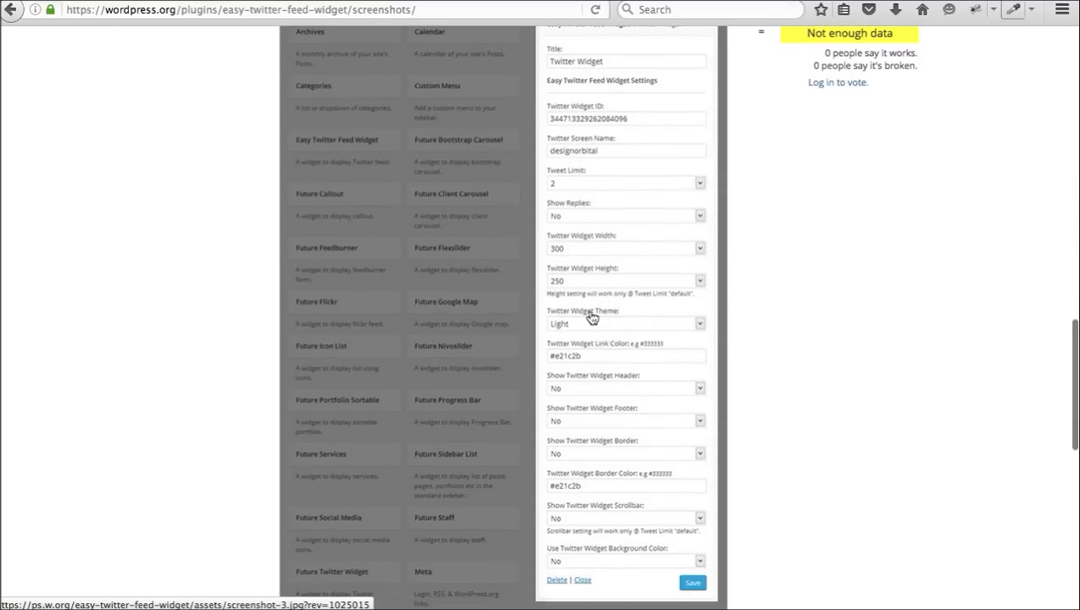
pyautogui.moveTo(607, 407)
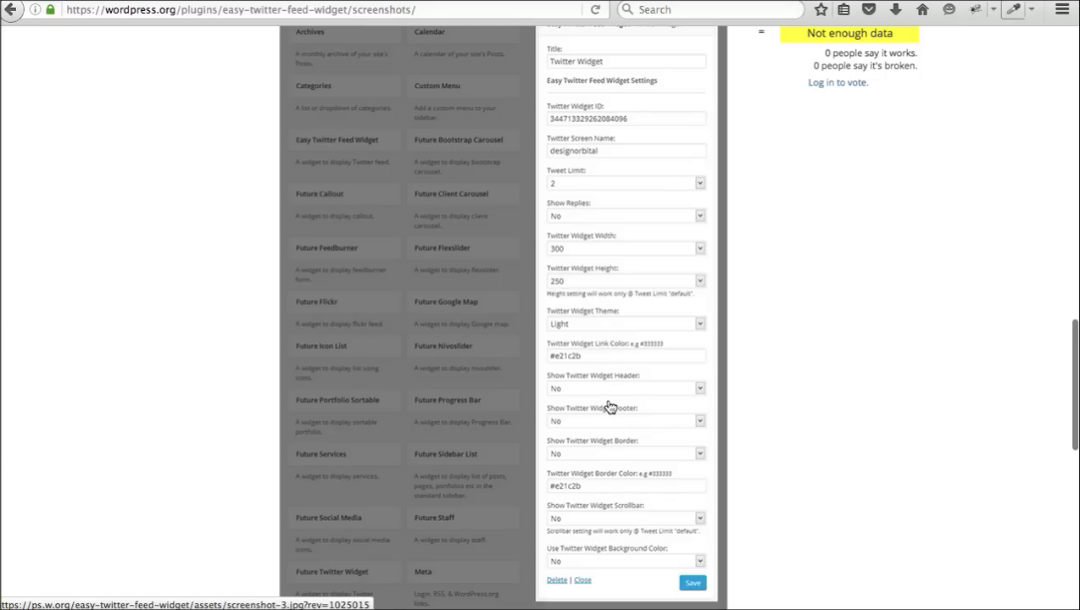
pyautogui.scroll(-3)
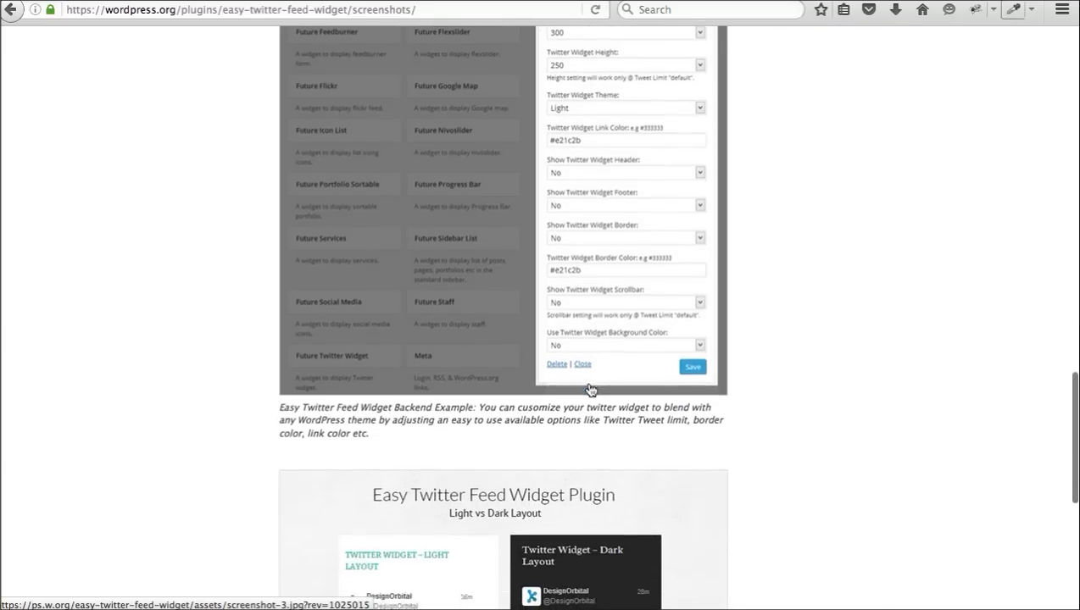
pyautogui.scroll(-3)
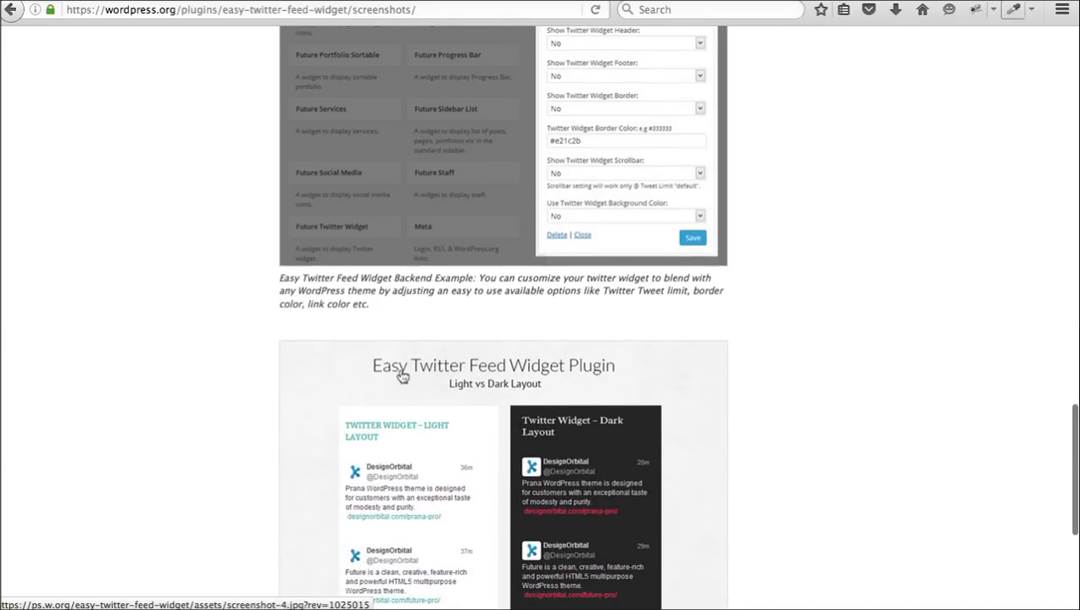
pyautogui.scroll(-3)
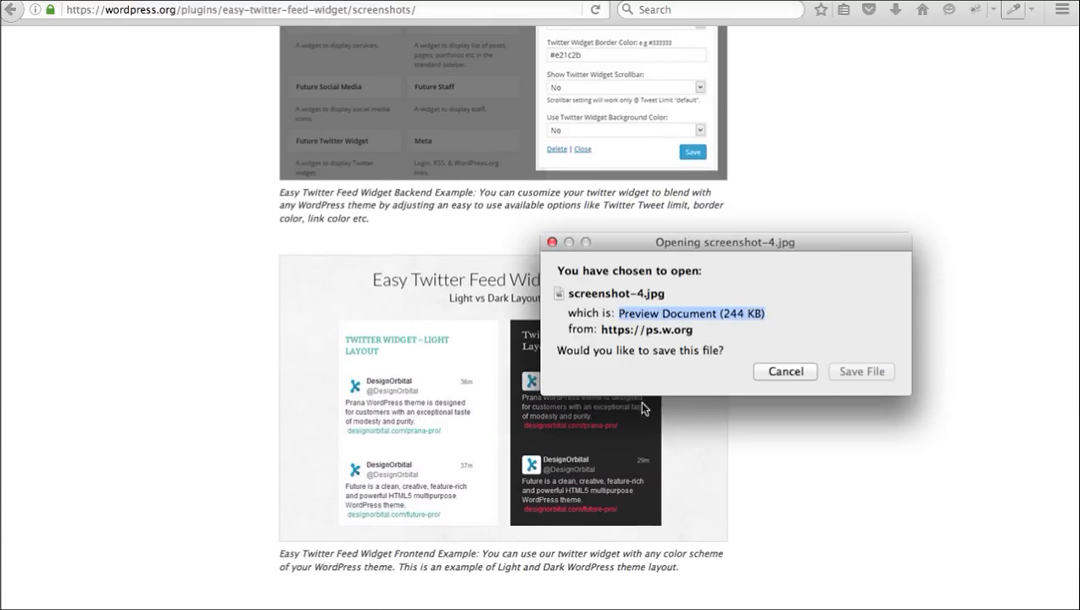
# Cancel the screenshot-4.jpg download and view the light versus dark layout frontend example with its caption
pyautogui.click(784, 371)
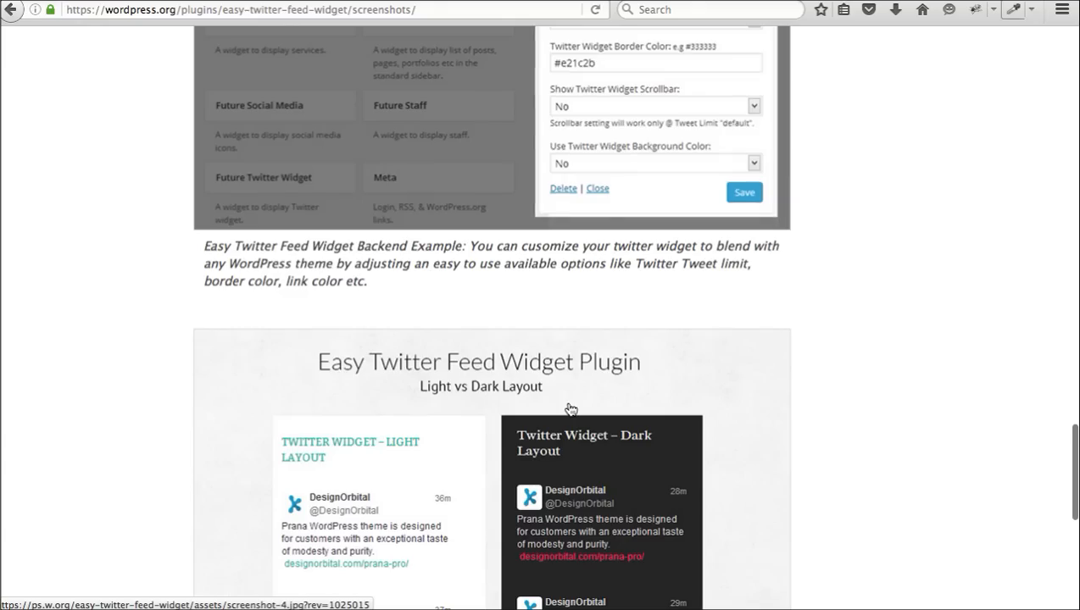
pyautogui.scroll(-3)
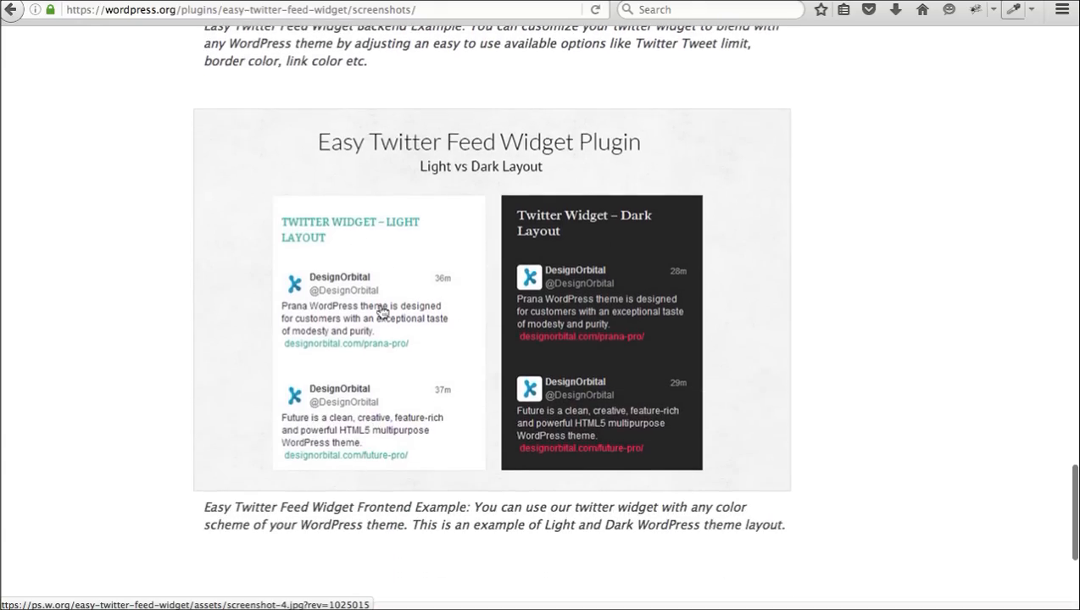
pyautogui.scroll(-3)
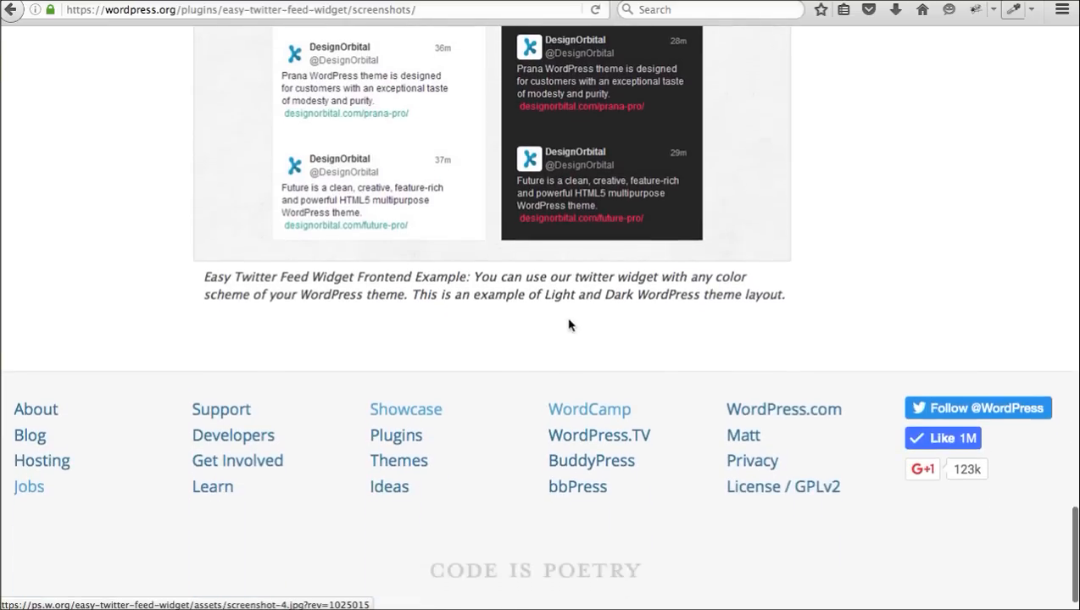
pyautogui.scroll(3)
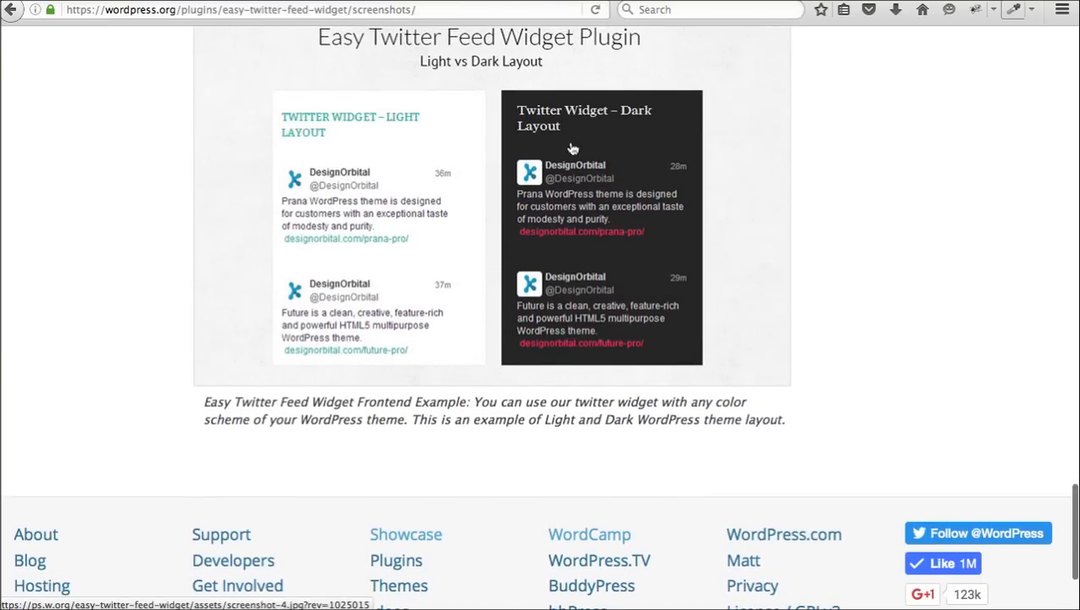
pyautogui.moveTo(575, 190)
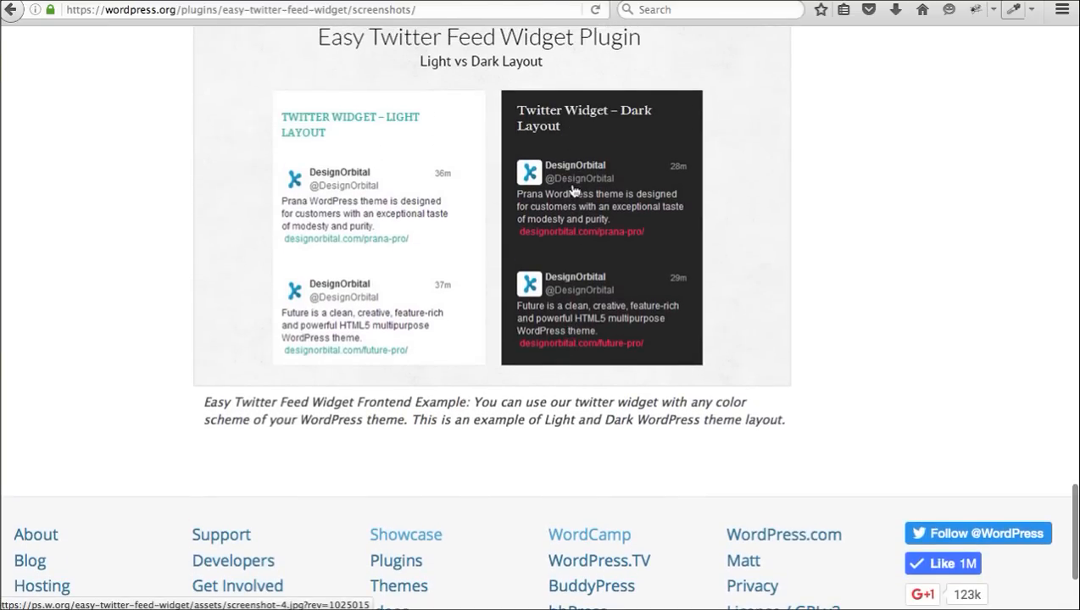
pyautogui.scroll(3)
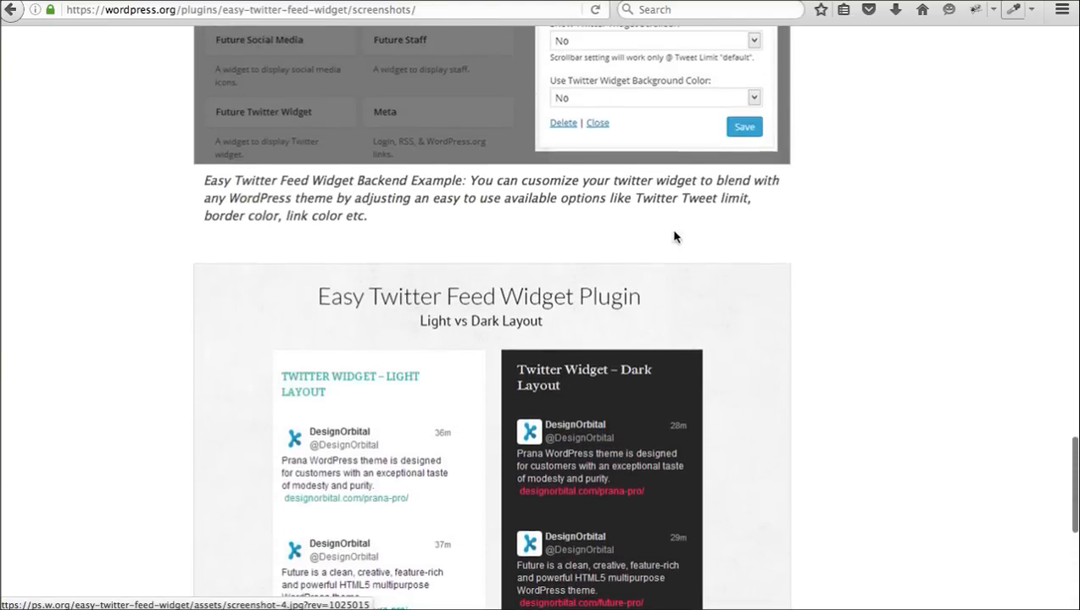
pyautogui.scroll(3)
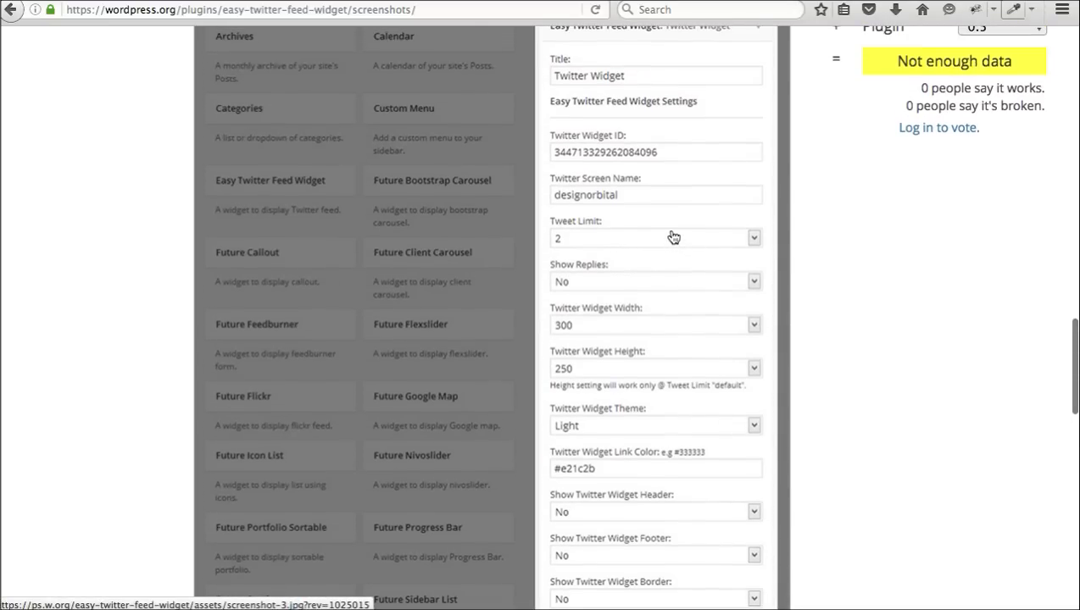
pyautogui.scroll(3)
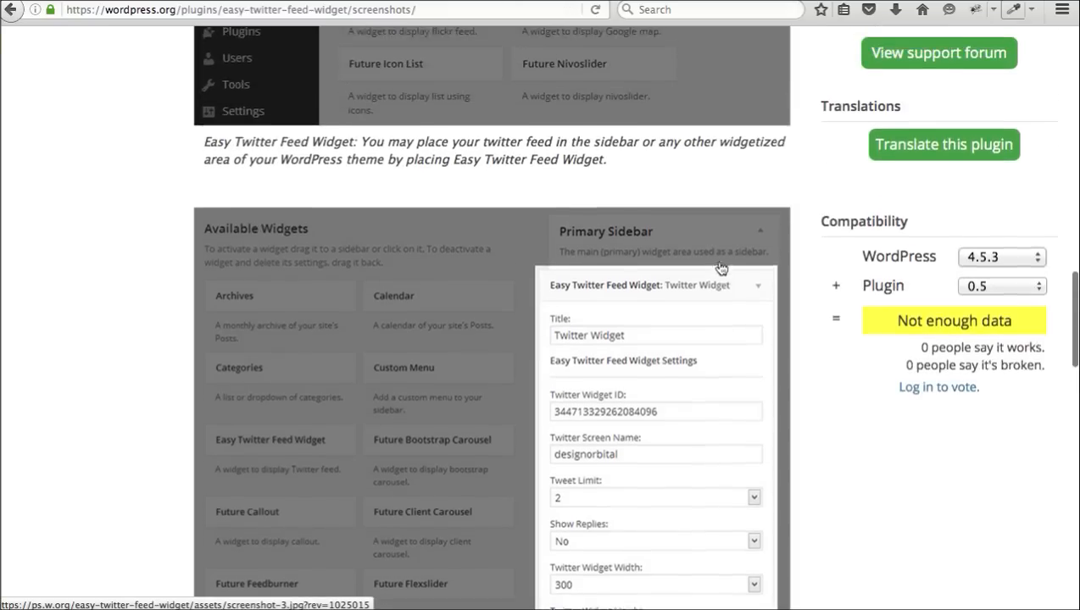
pyautogui.scroll(3)
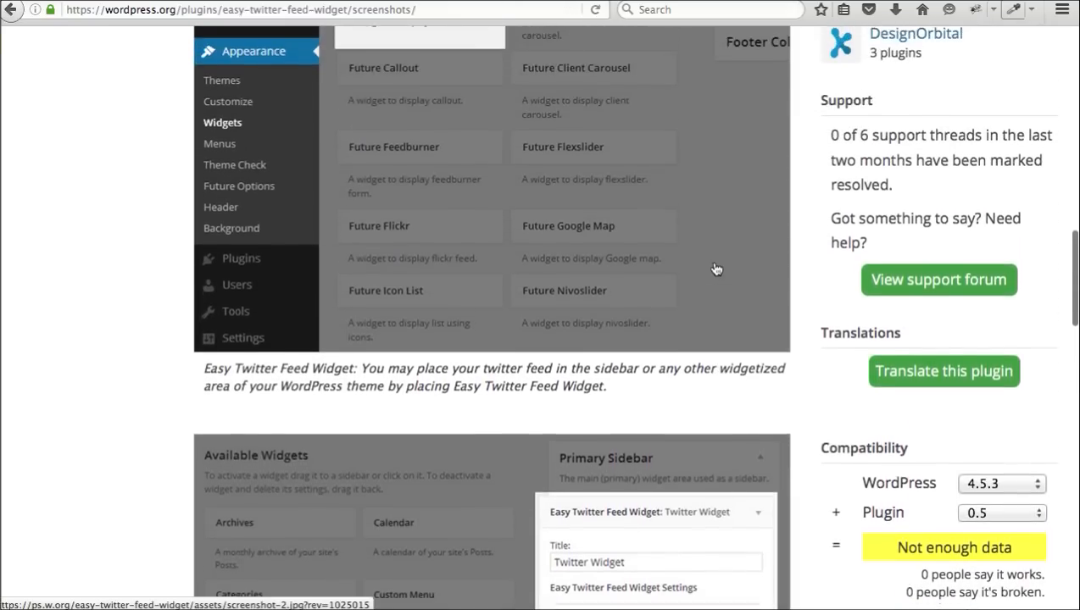
pyautogui.scroll(3)
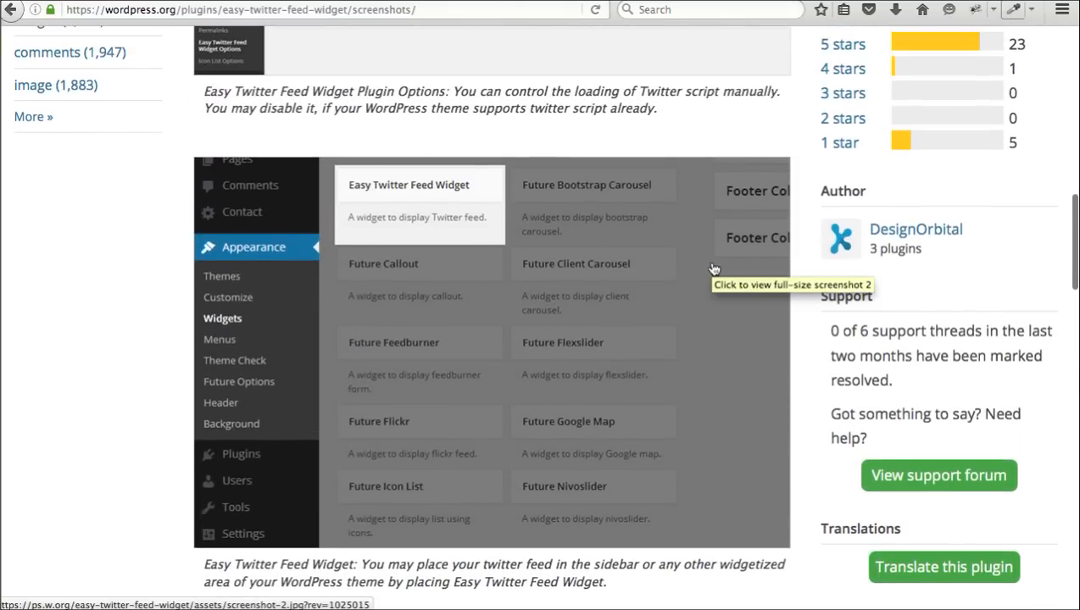
pyautogui.scroll(3)
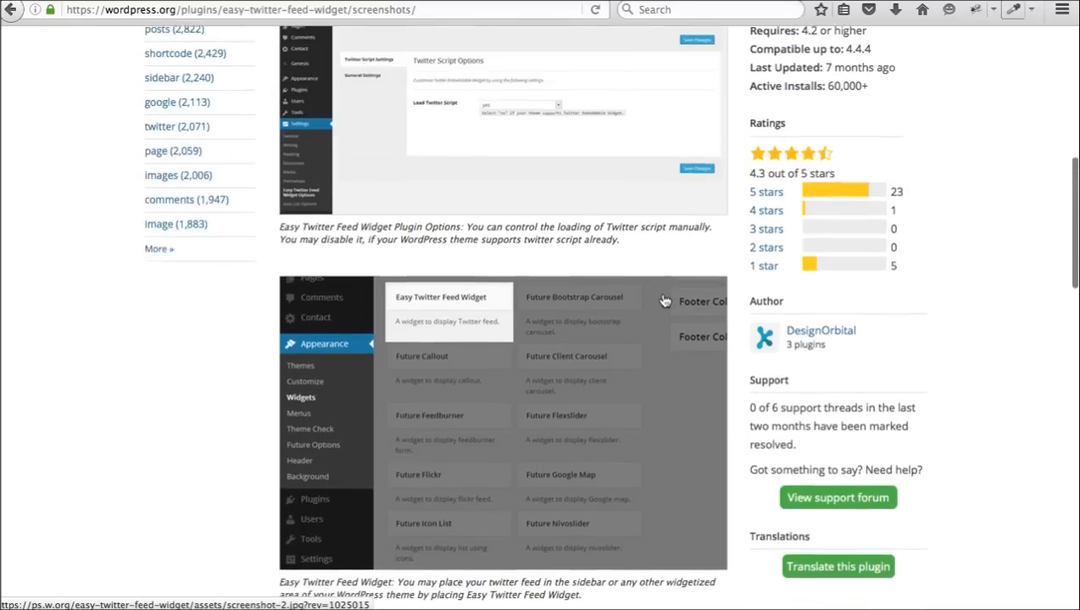
pyautogui.scroll(3)
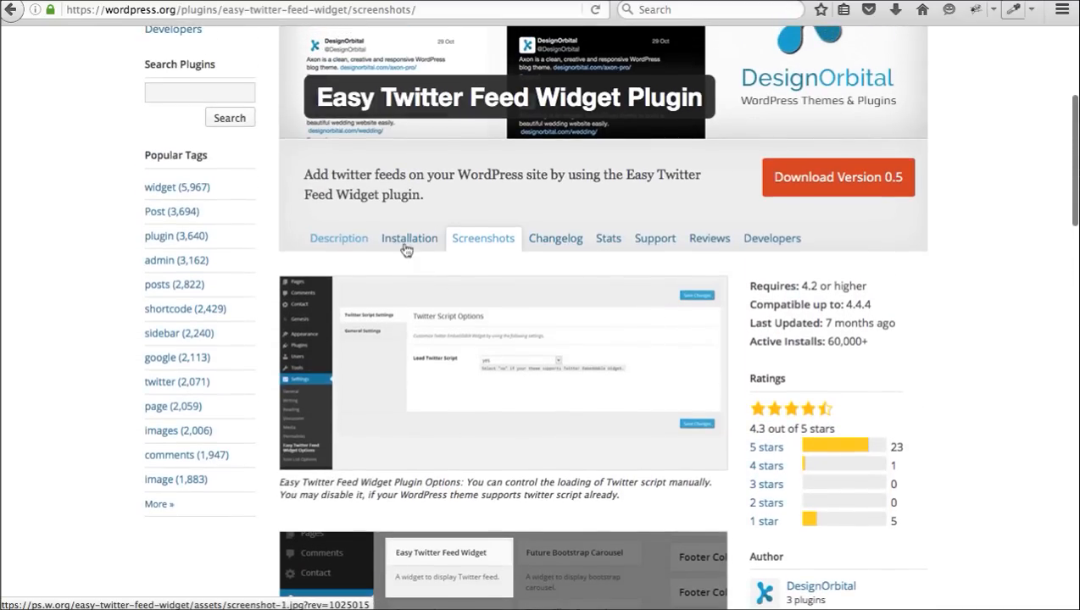
# Review the Installation steps, including how to get a Twitter Widget ID
pyautogui.click(410, 237)
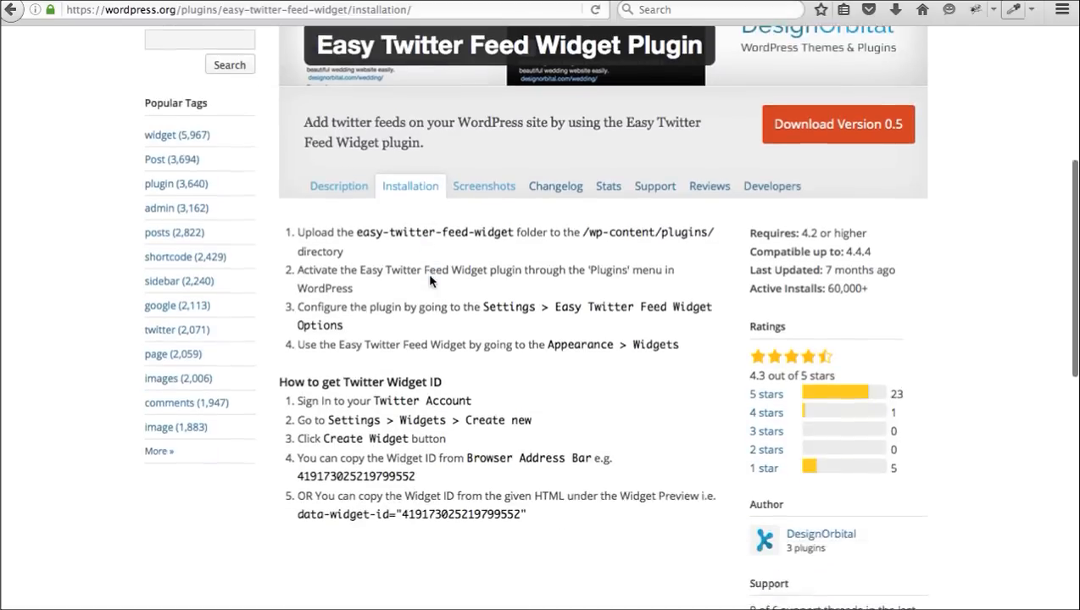
pyautogui.scroll(-3)
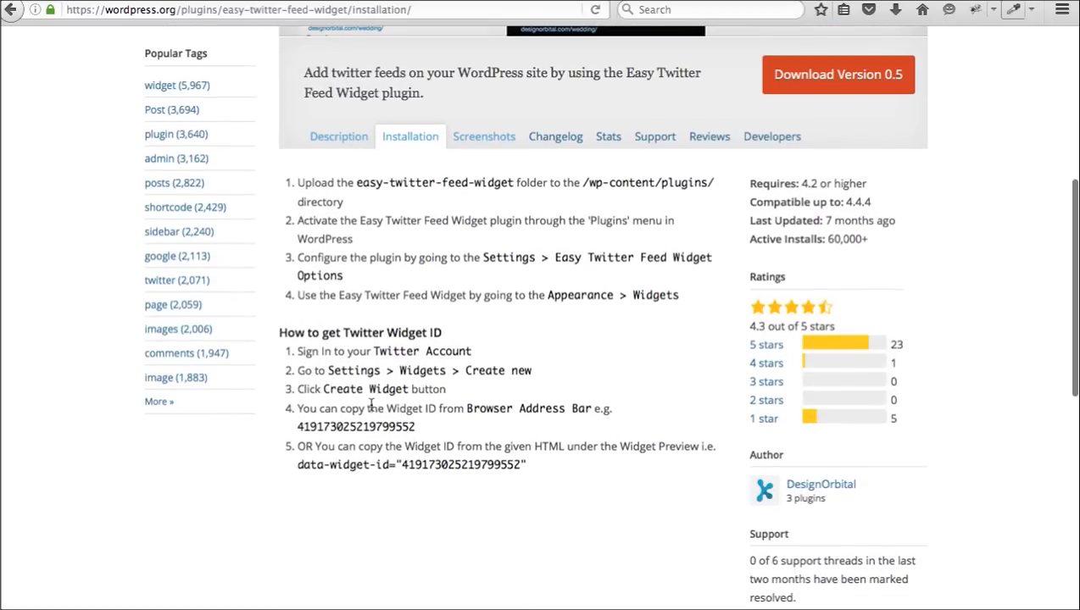
pyautogui.moveTo(389, 424)
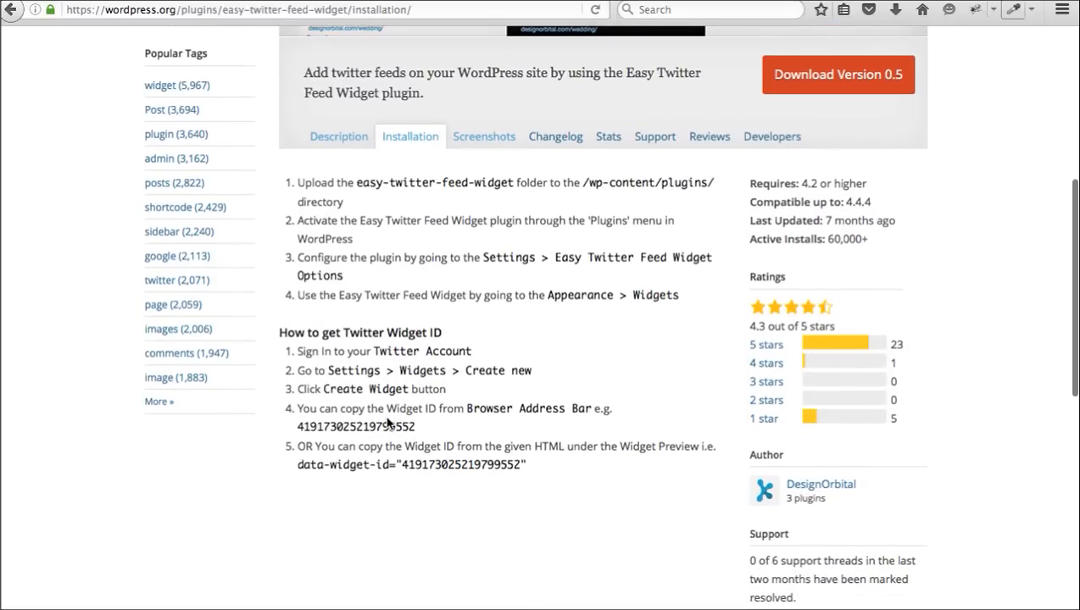
pyautogui.moveTo(421, 460)
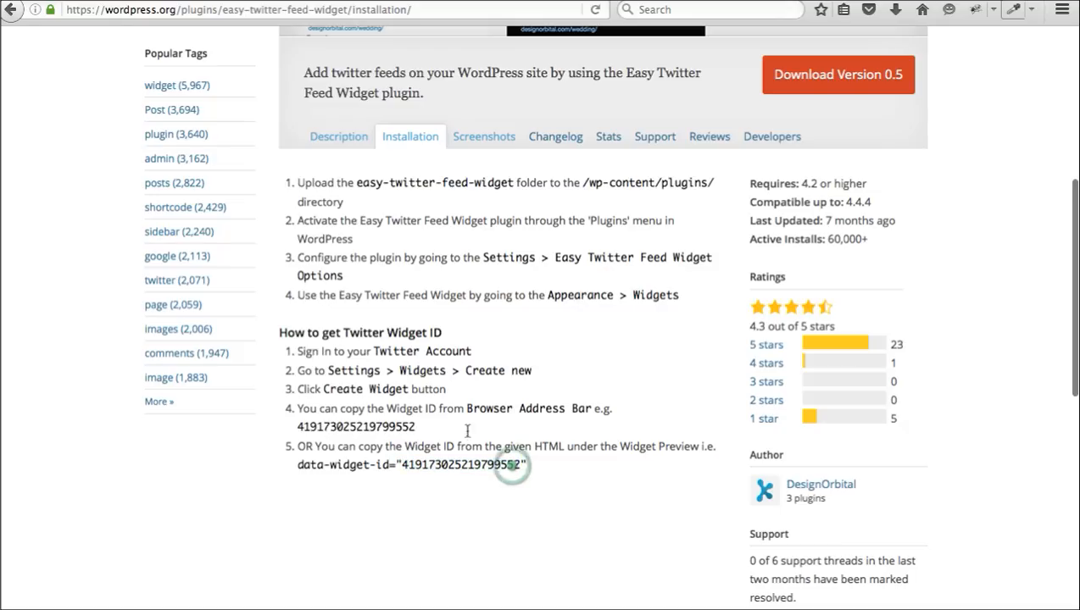
pyautogui.scroll(3)
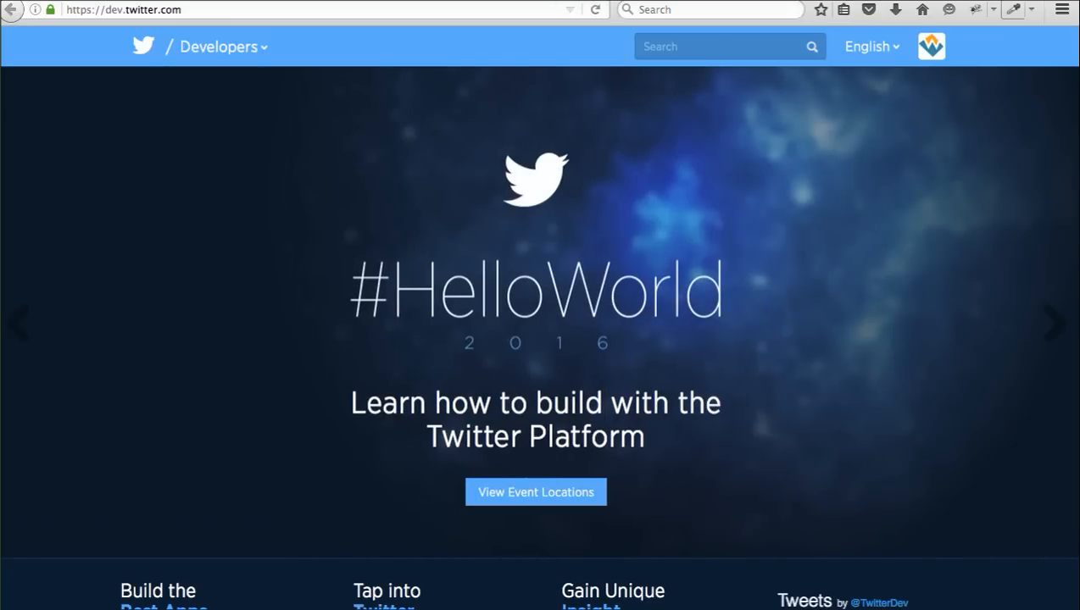
pyautogui.moveTo(648, 7)
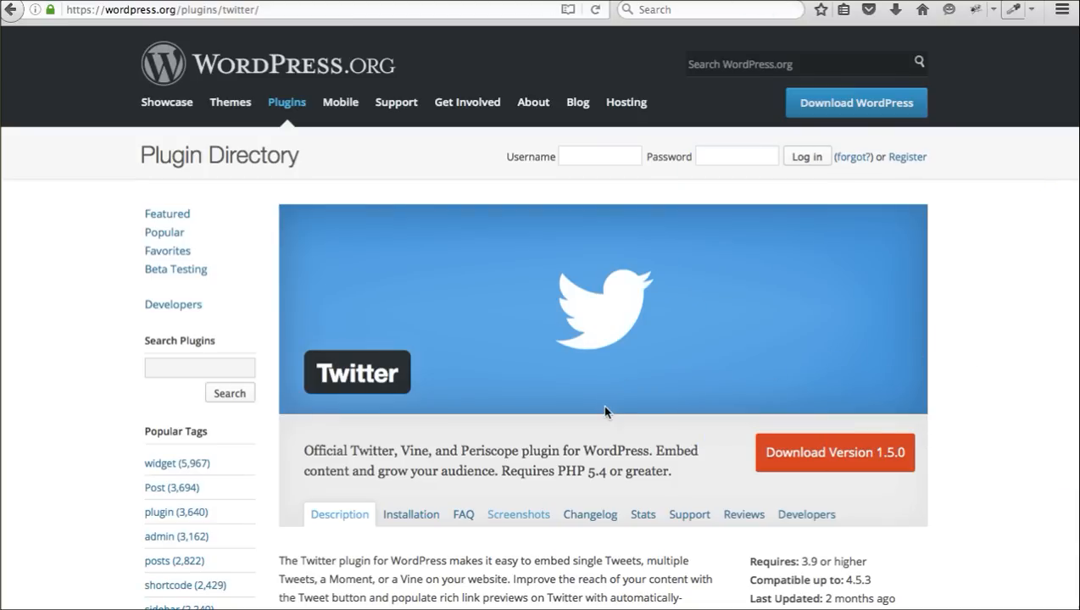
pyautogui.scroll(-3)
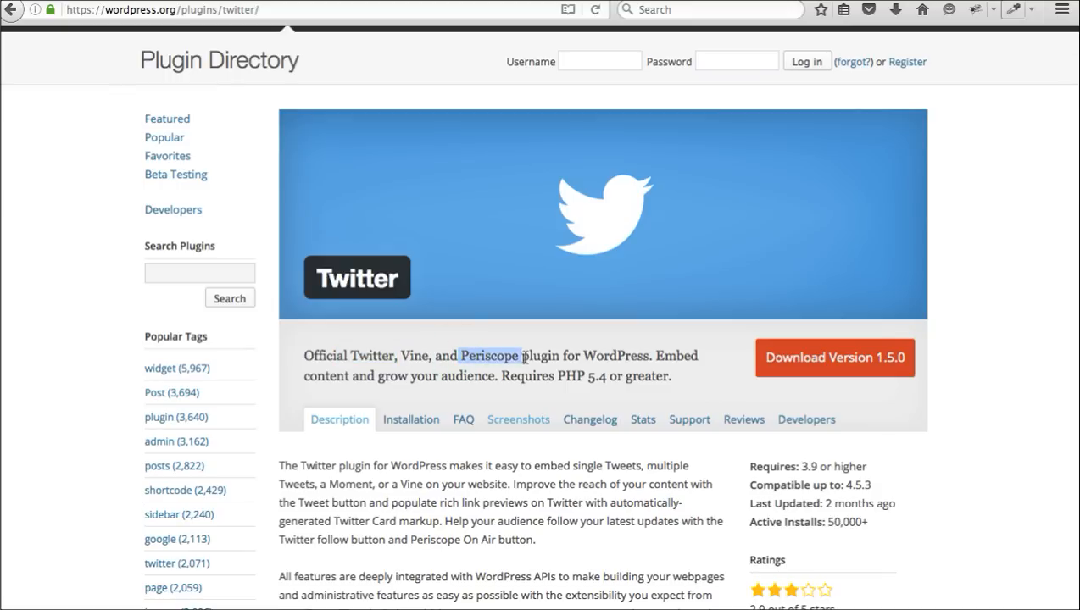
pyautogui.scroll(3)
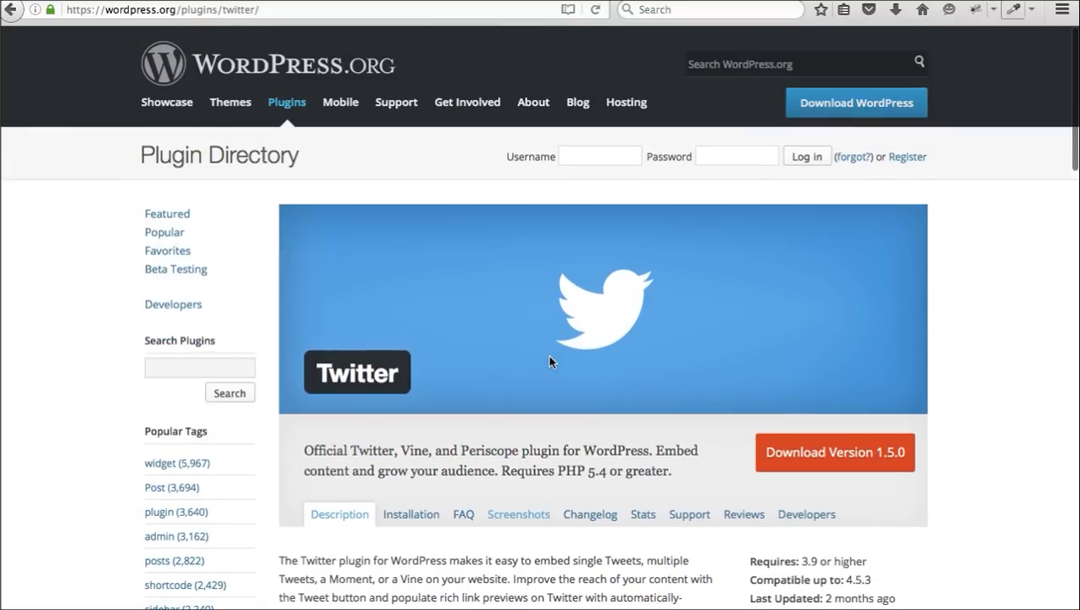
pyautogui.scroll(-3)
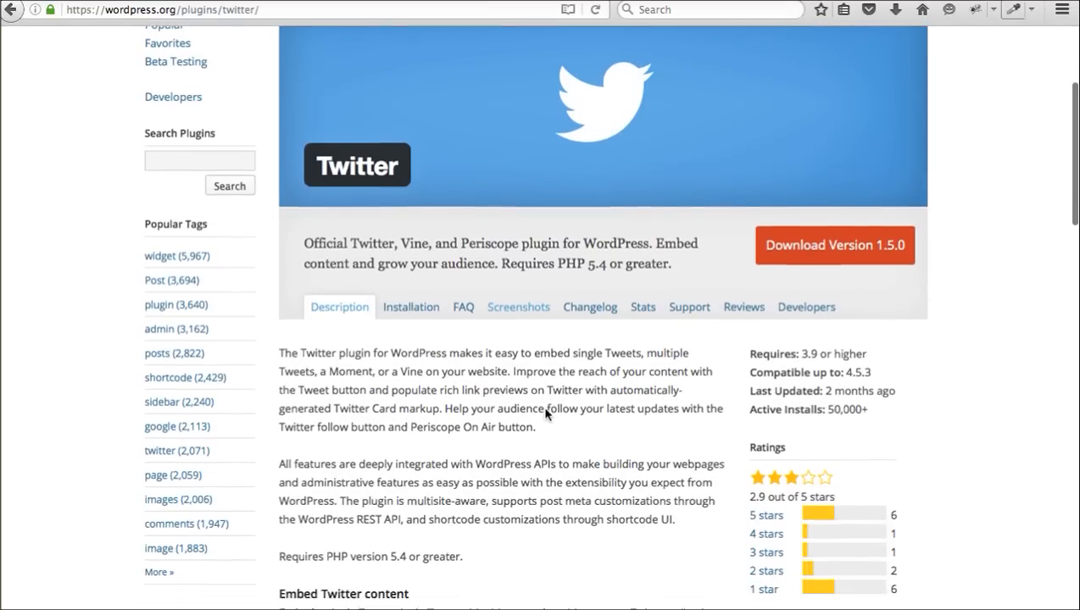
pyautogui.scroll(-3)
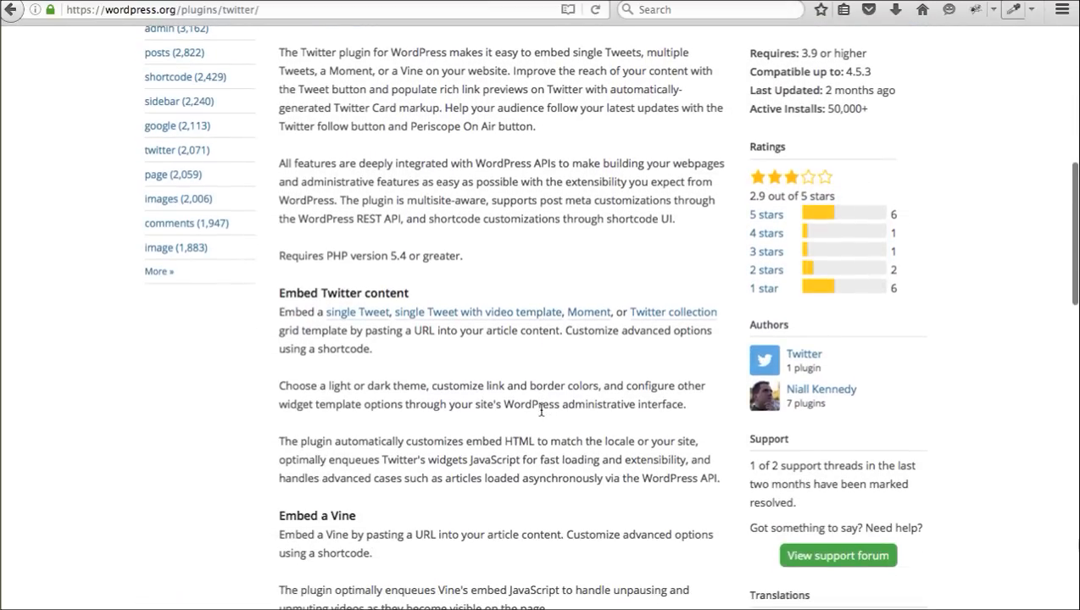
pyautogui.scroll(3)
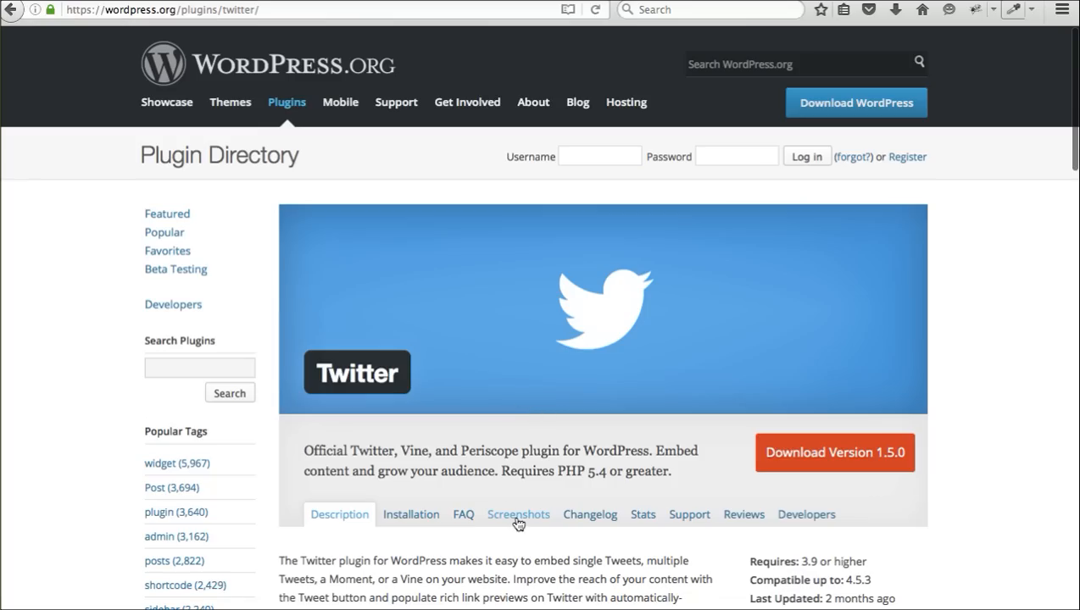
# Browse the official Twitter plugin's screenshots from the settings screen to embedded tweet examples
pyautogui.click(519, 516)
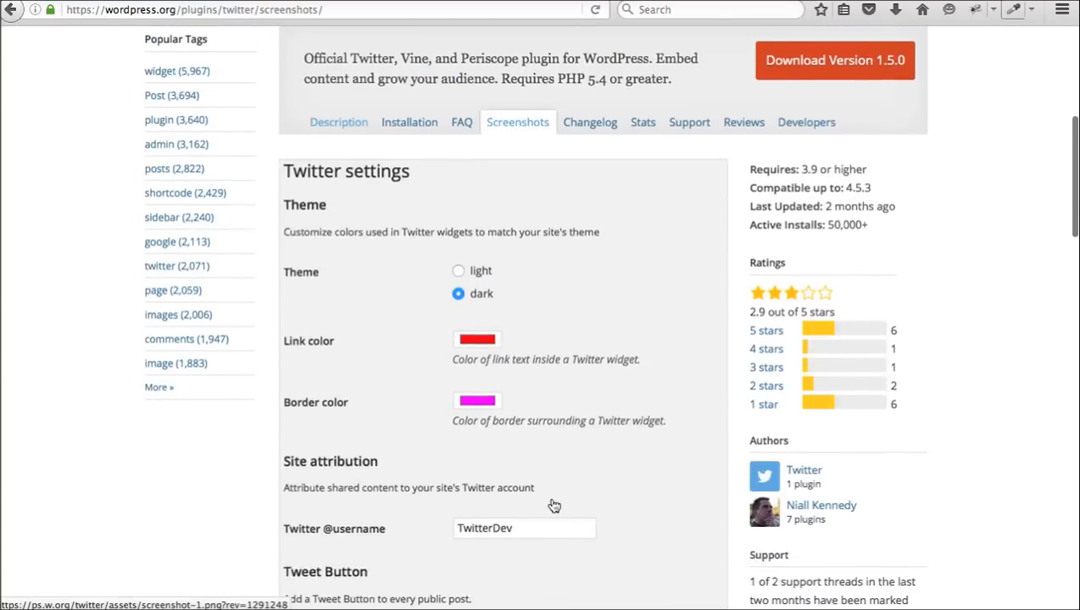
pyautogui.scroll(-3)
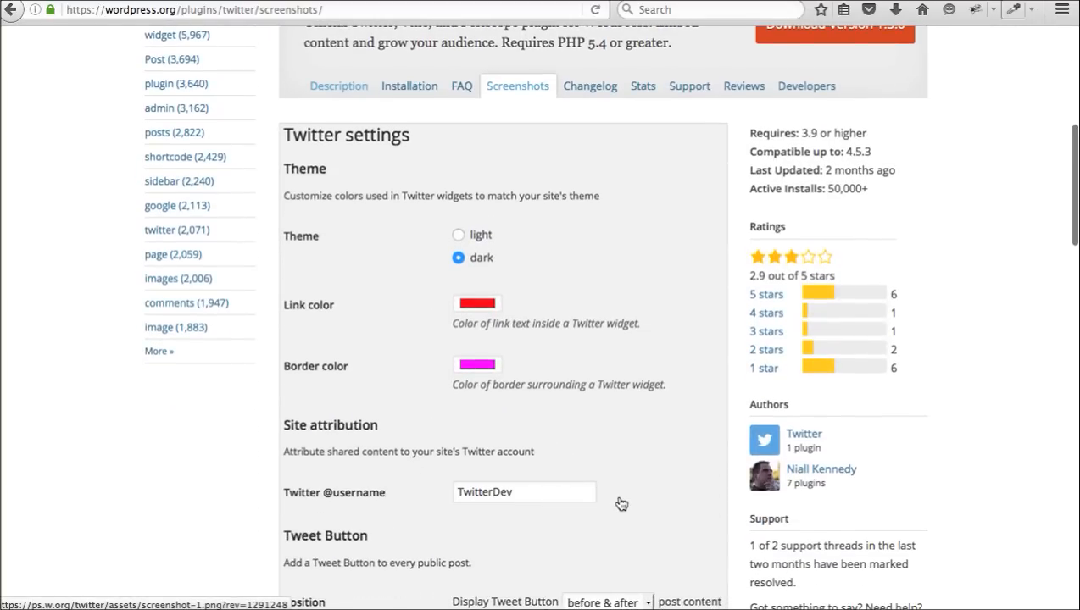
pyautogui.scroll(-3)
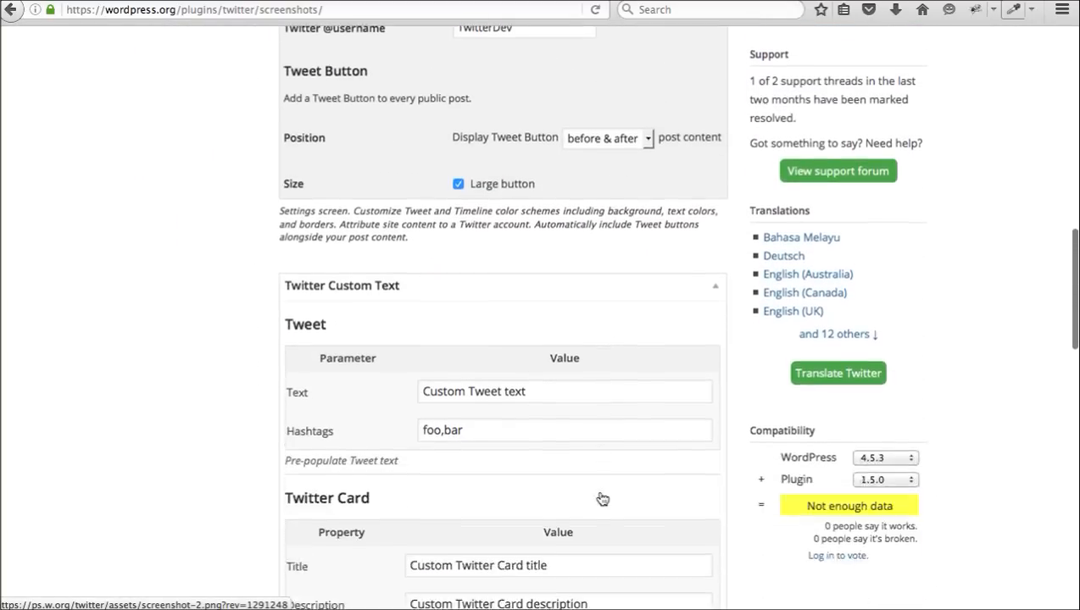
pyautogui.scroll(-3)
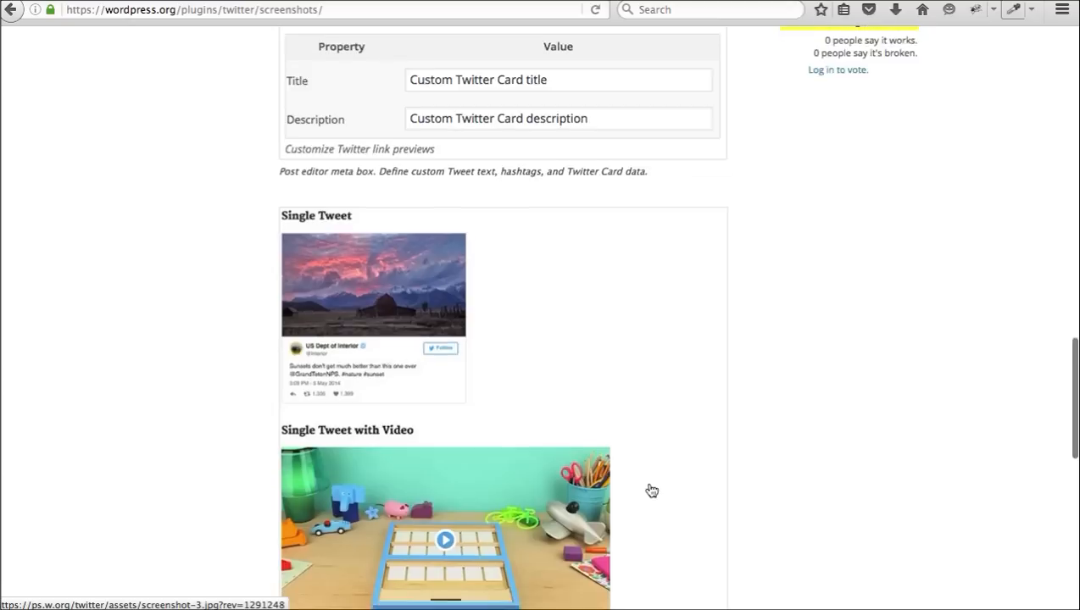
pyautogui.scroll(-3)
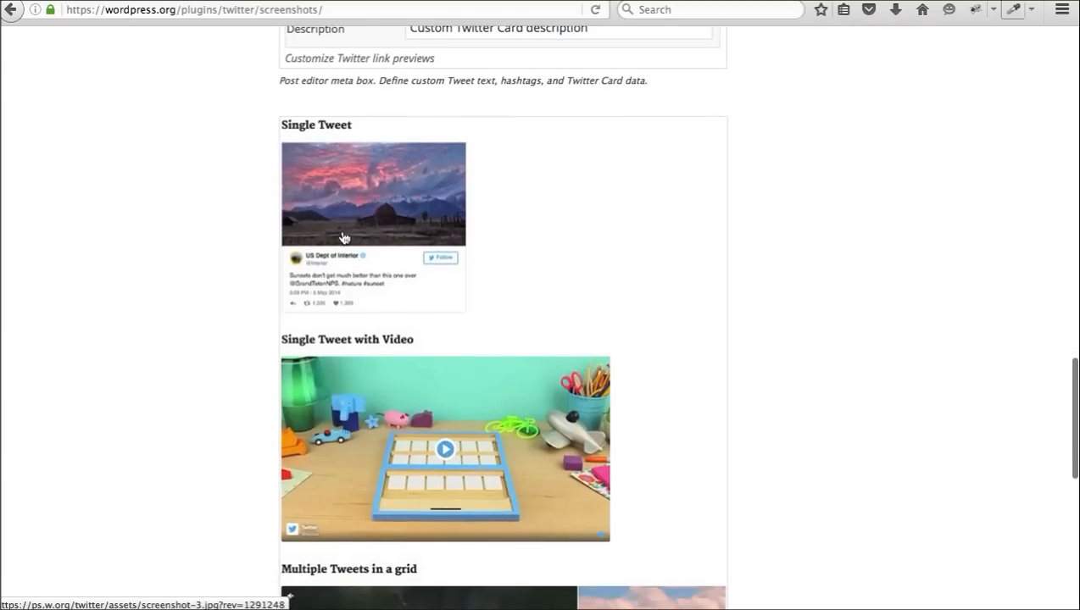
pyautogui.scroll(-3)
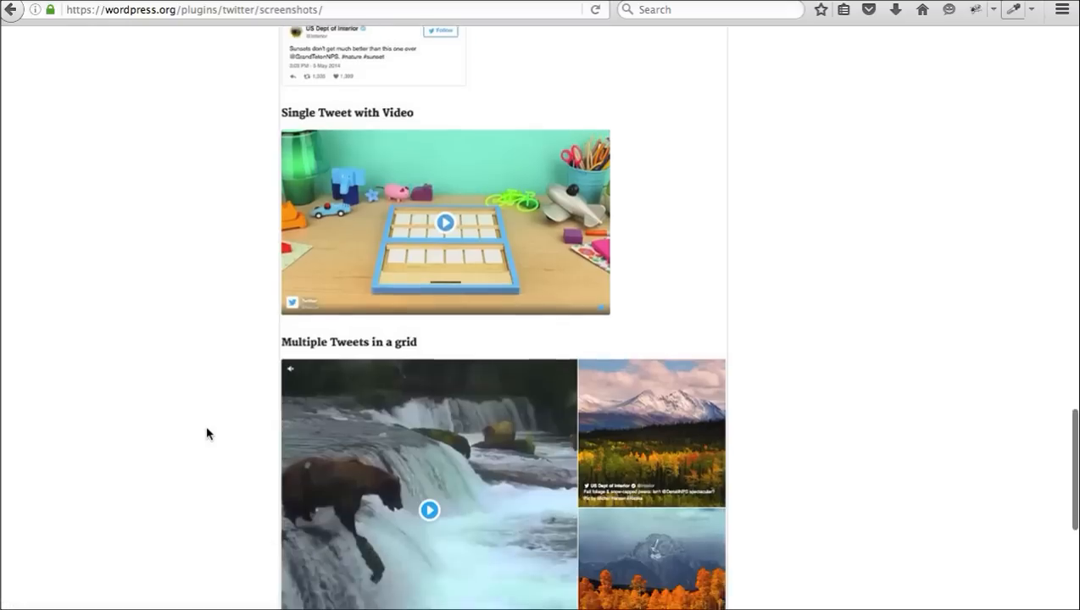
pyautogui.scroll(-3)
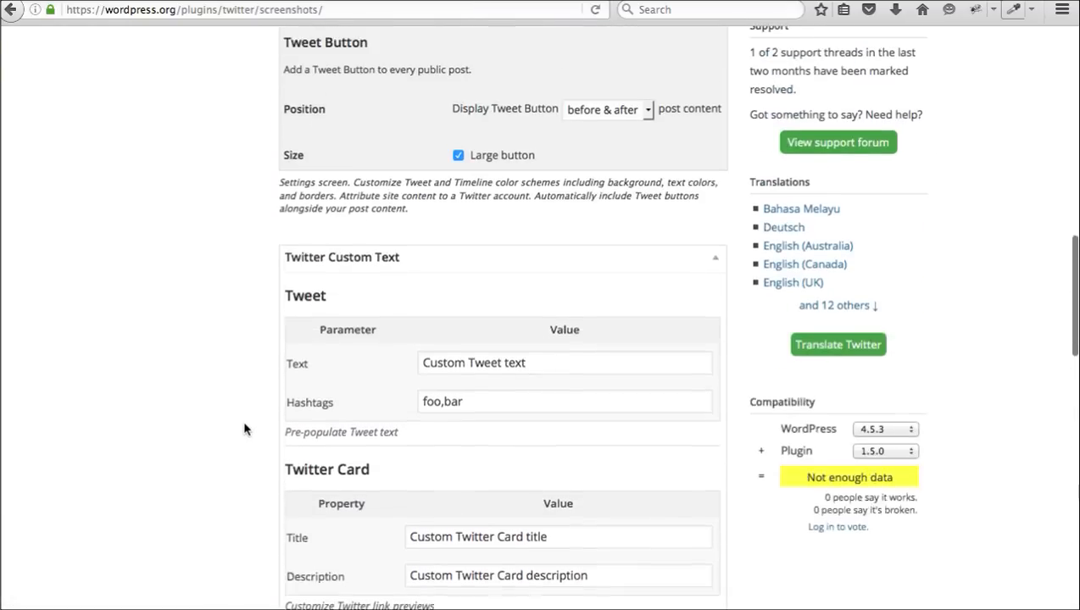
pyautogui.scroll(3)
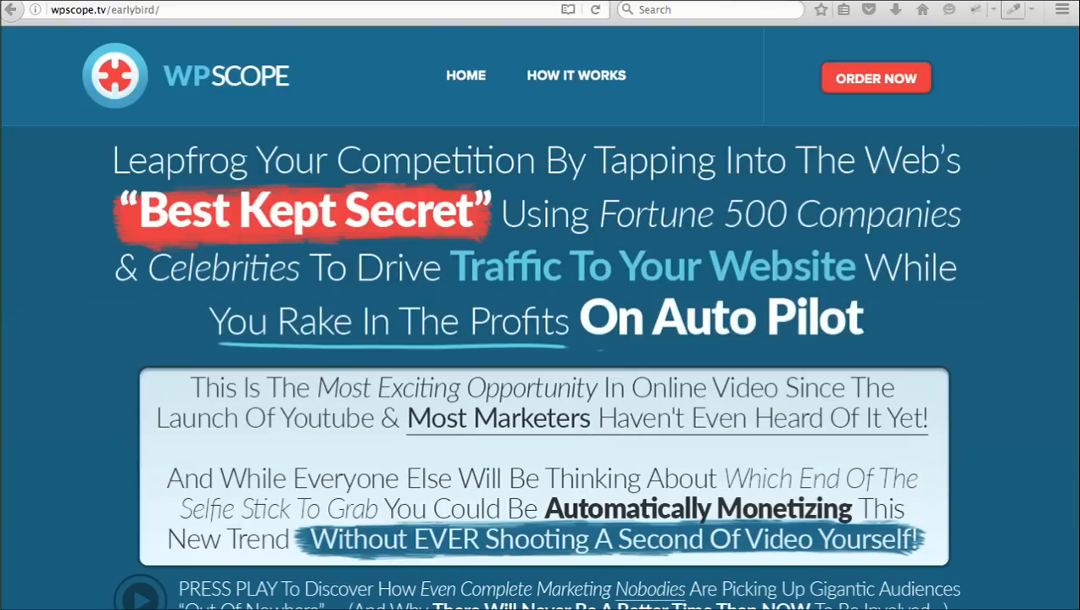
pyautogui.scroll(-3)
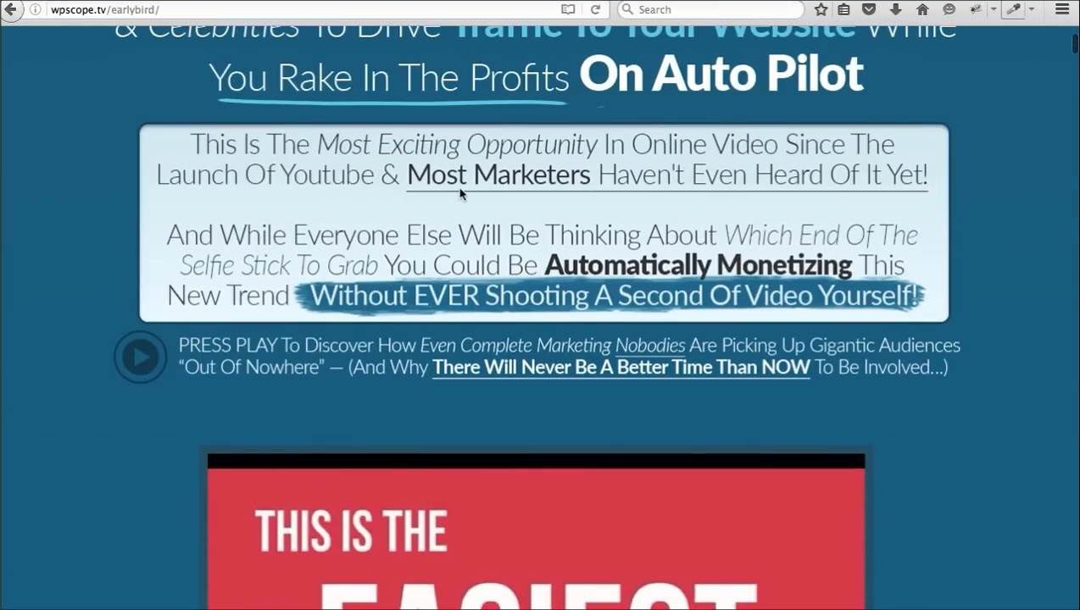
pyautogui.moveTo(1000, 205)
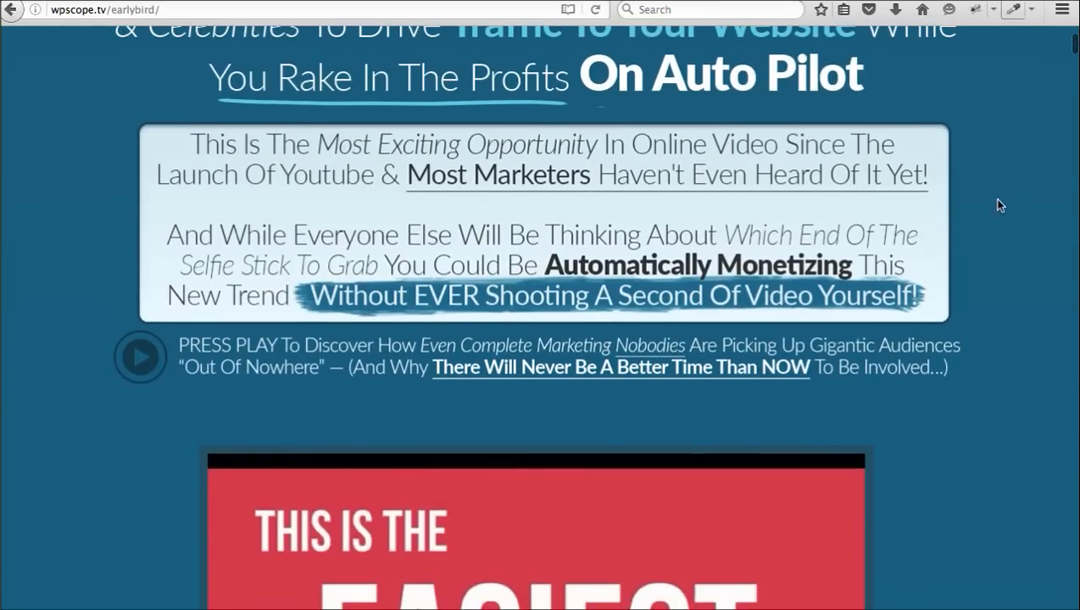
pyautogui.scroll(-3)
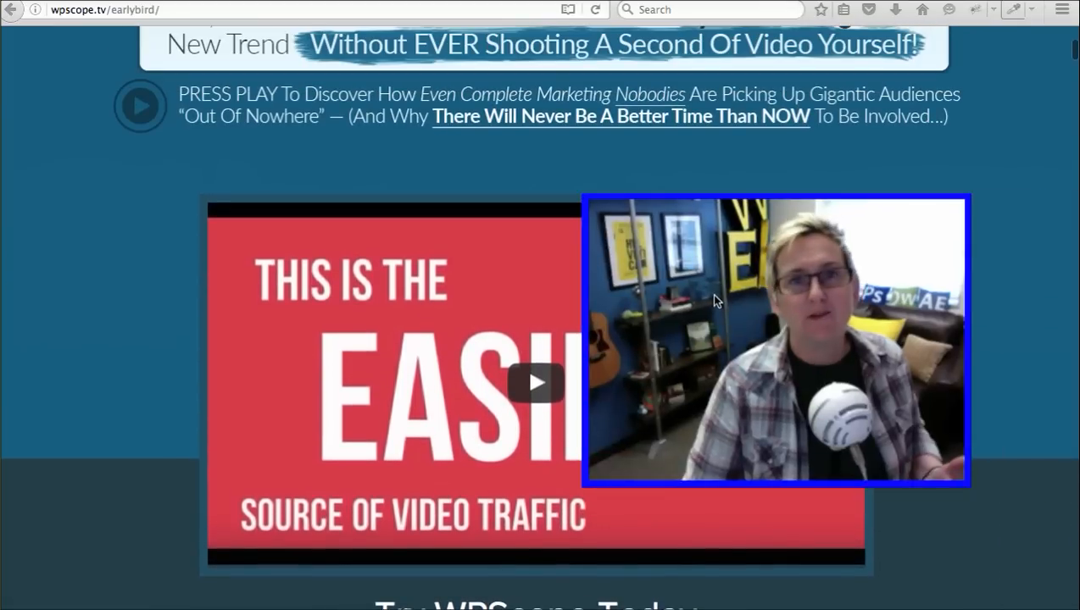
pyautogui.moveTo(720, 292)
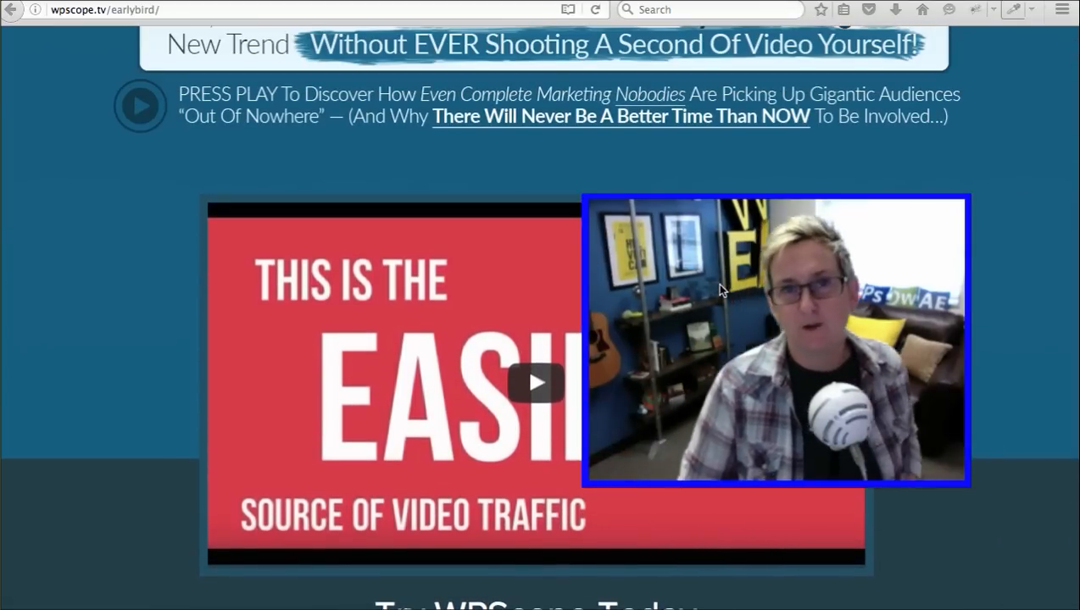